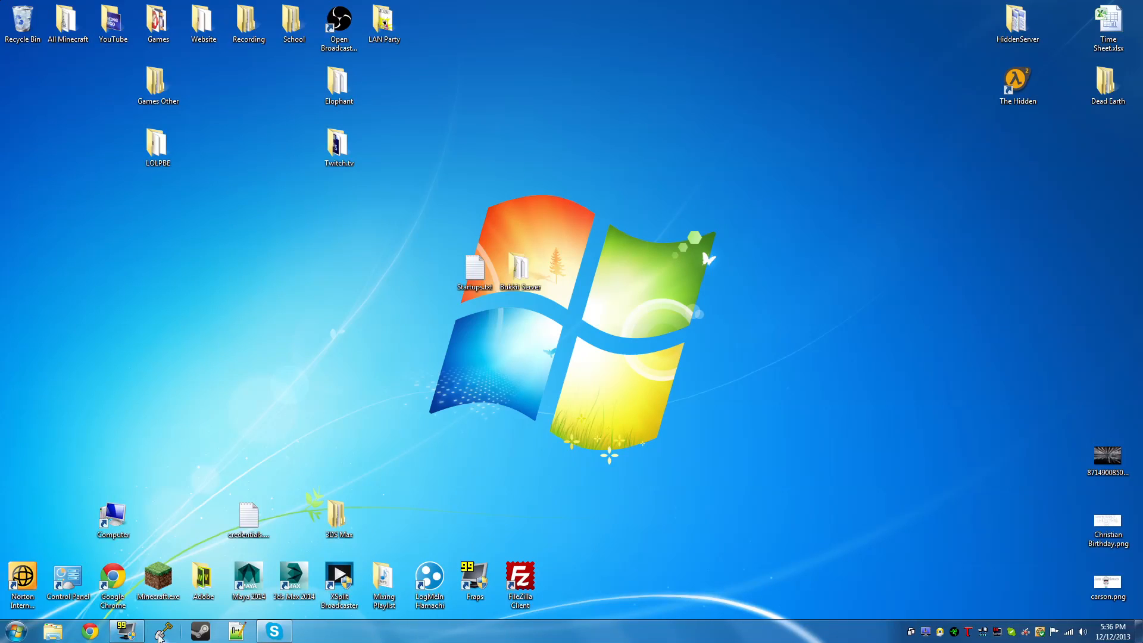
# - Browse to dl.bukkit.org in Chrome and restore the page zoom to its default size
pyautogui.click(91, 631)
pyautogui.write('dl.bukktit.org')
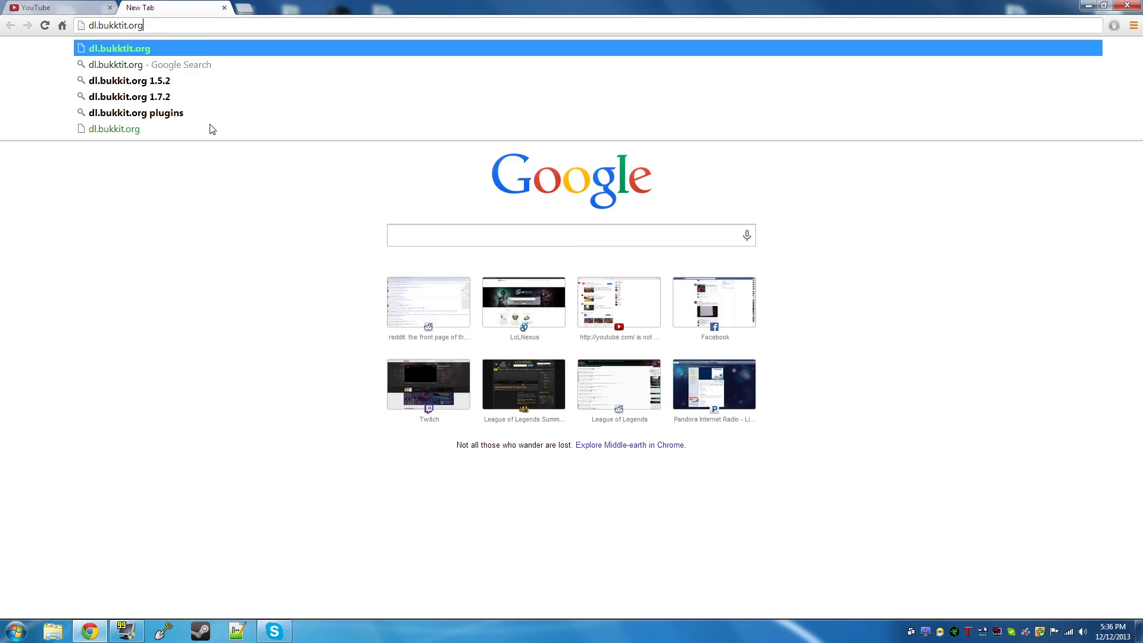
pyautogui.press('BackSpace')
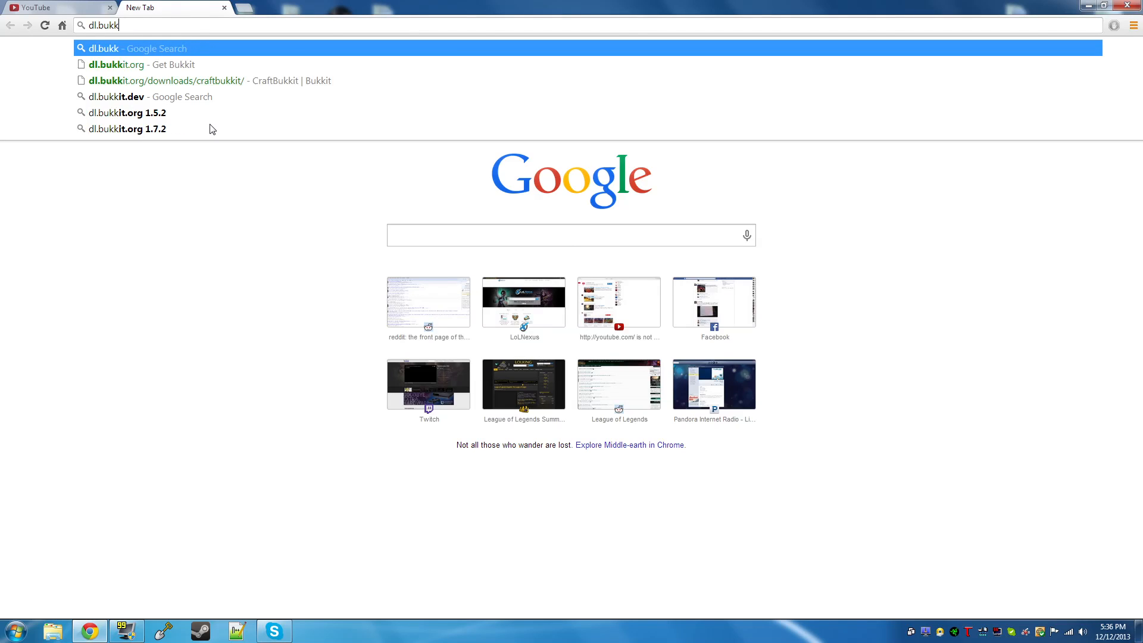
pyautogui.click(117, 64)
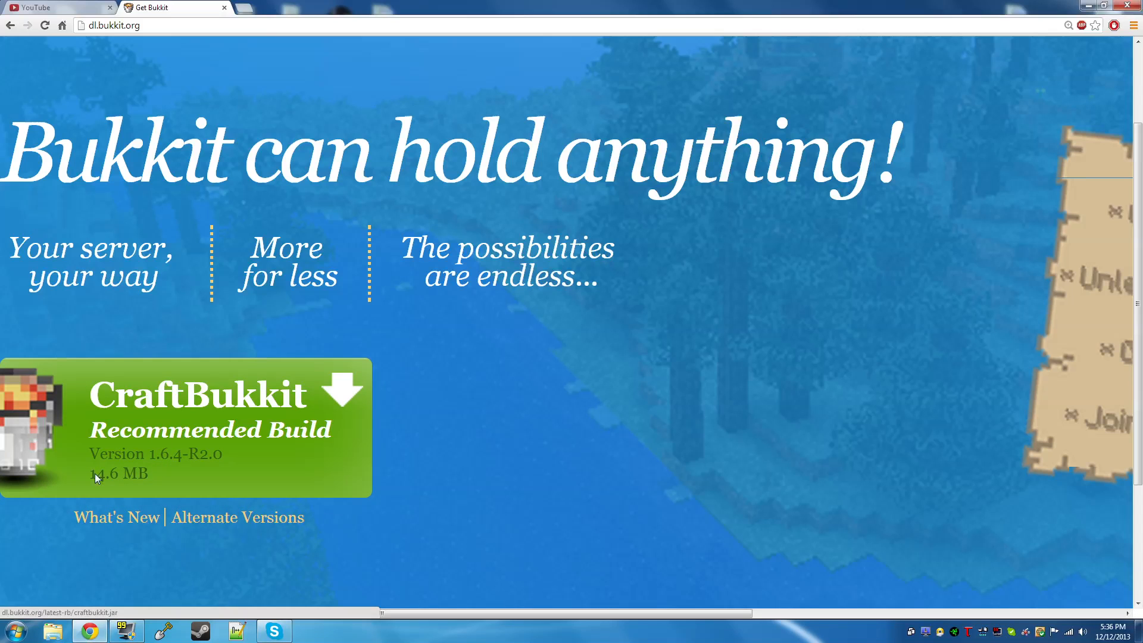
pyautogui.click(1067, 25)
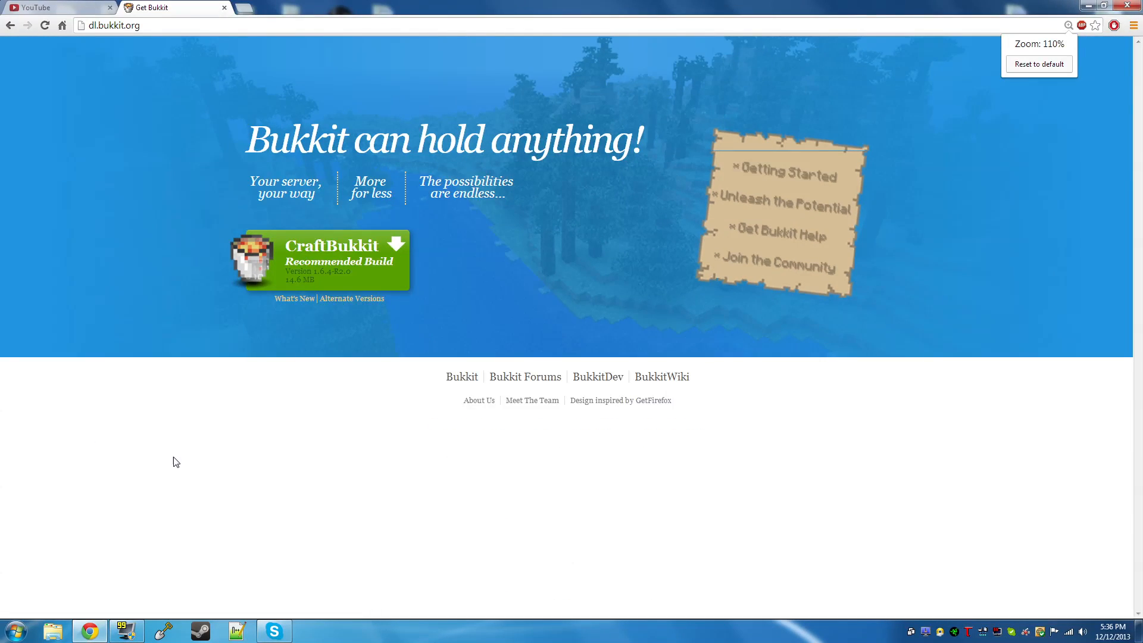
pyautogui.click(1039, 63)
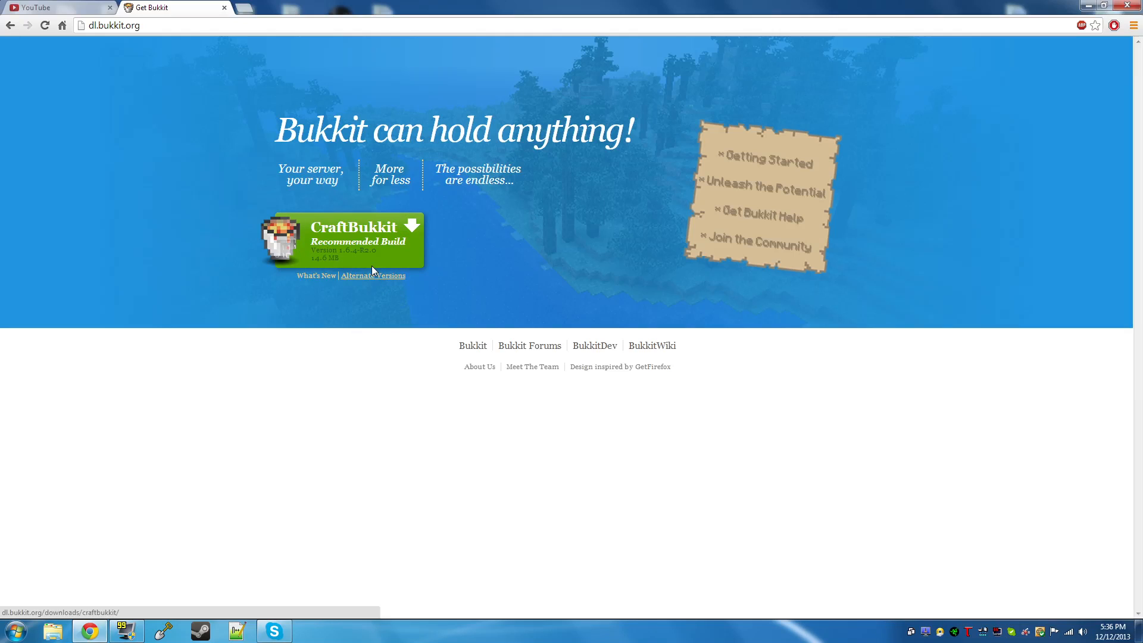
pyautogui.moveTo(366, 265)
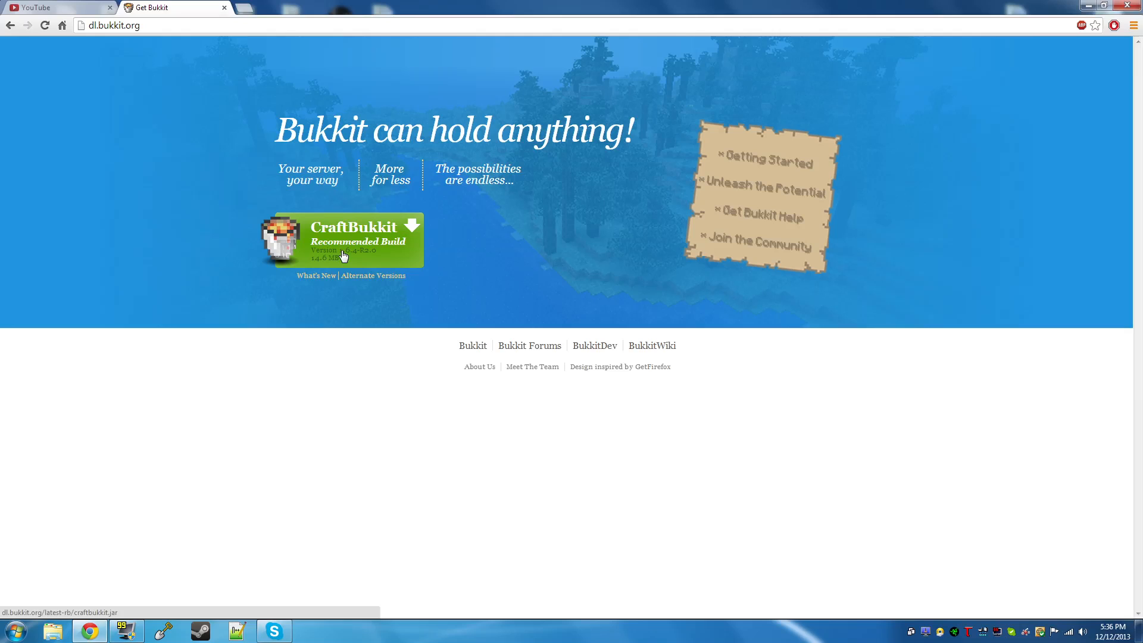
pyautogui.moveTo(356, 262)
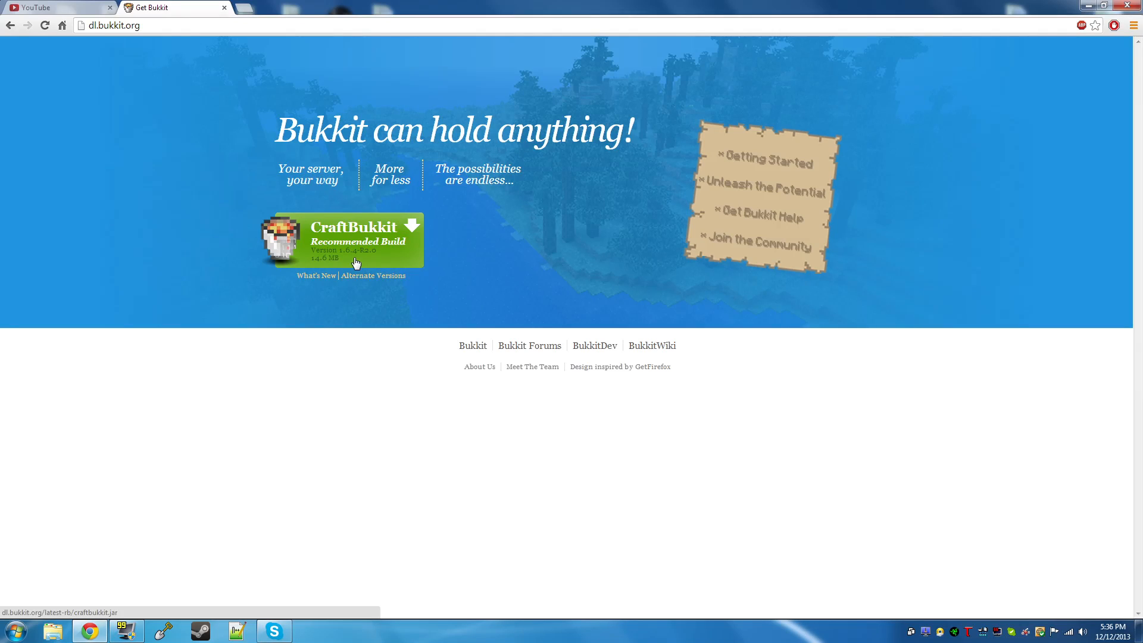
pyautogui.moveTo(361, 264)
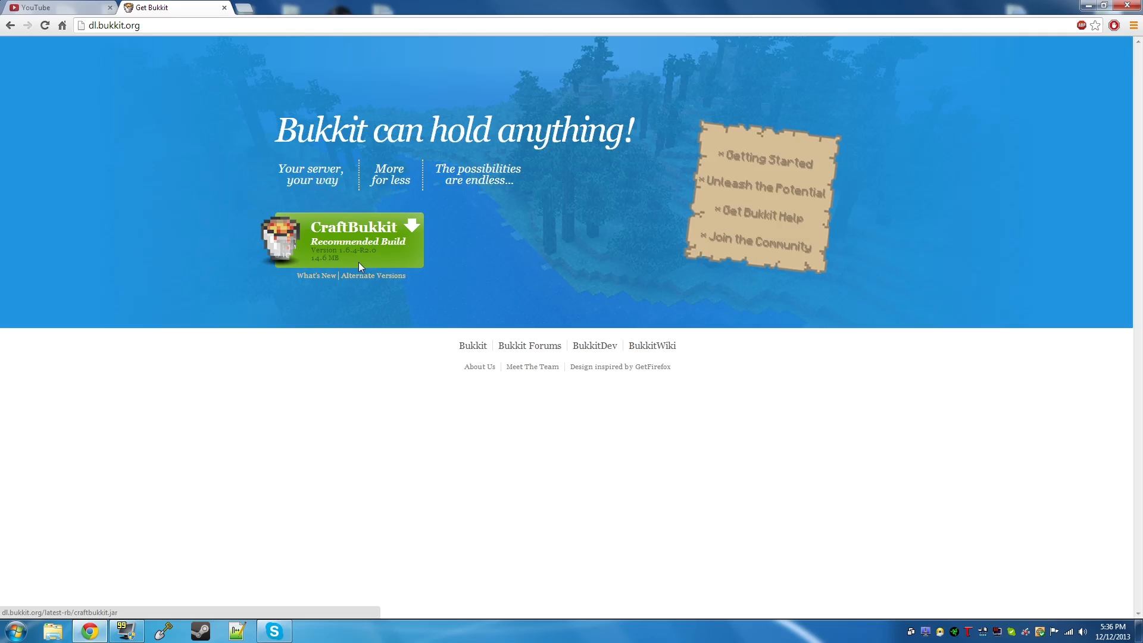
# - From Alternate Versions, download CraftBukkit development build 1.7.2-R0.1 #2953 to the desktop
pyautogui.click(346, 239)
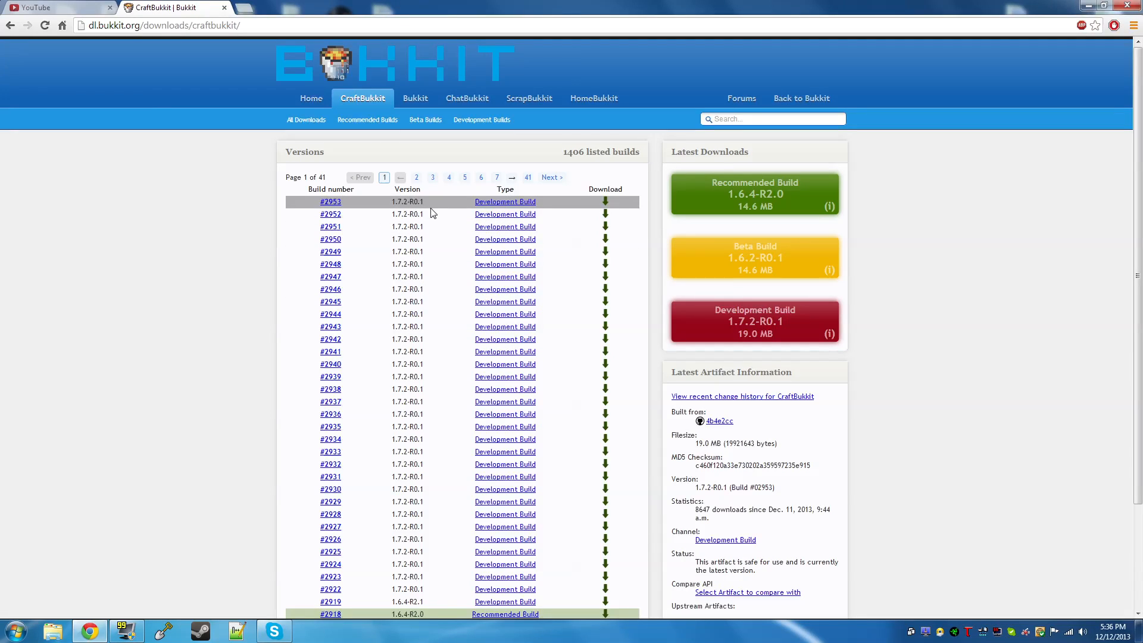
pyautogui.moveTo(614, 203)
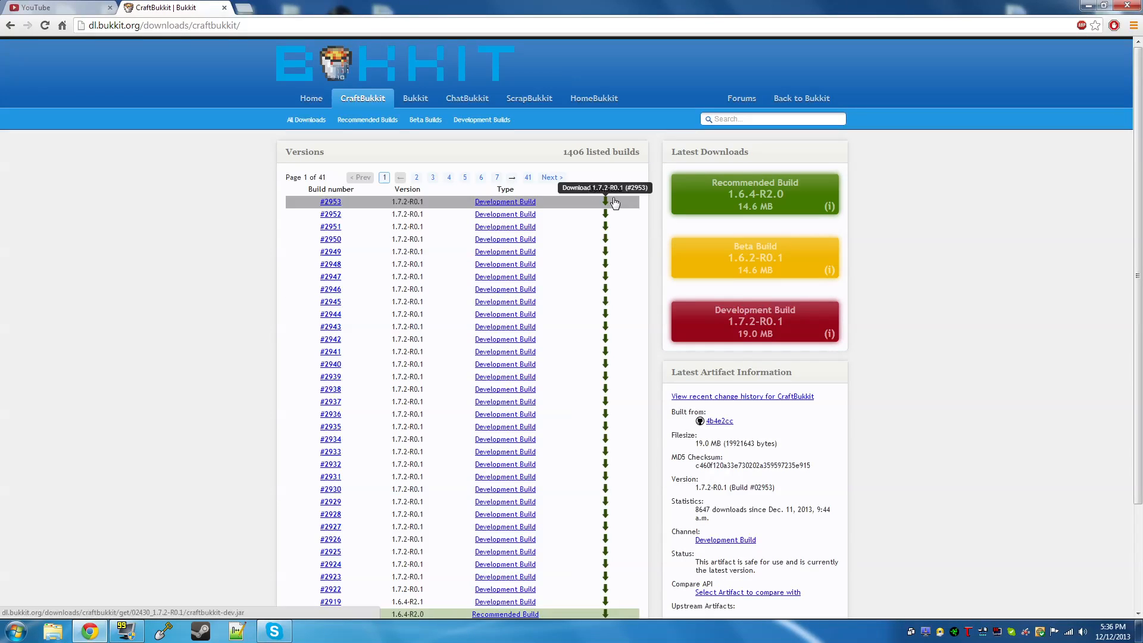
pyautogui.click(605, 203)
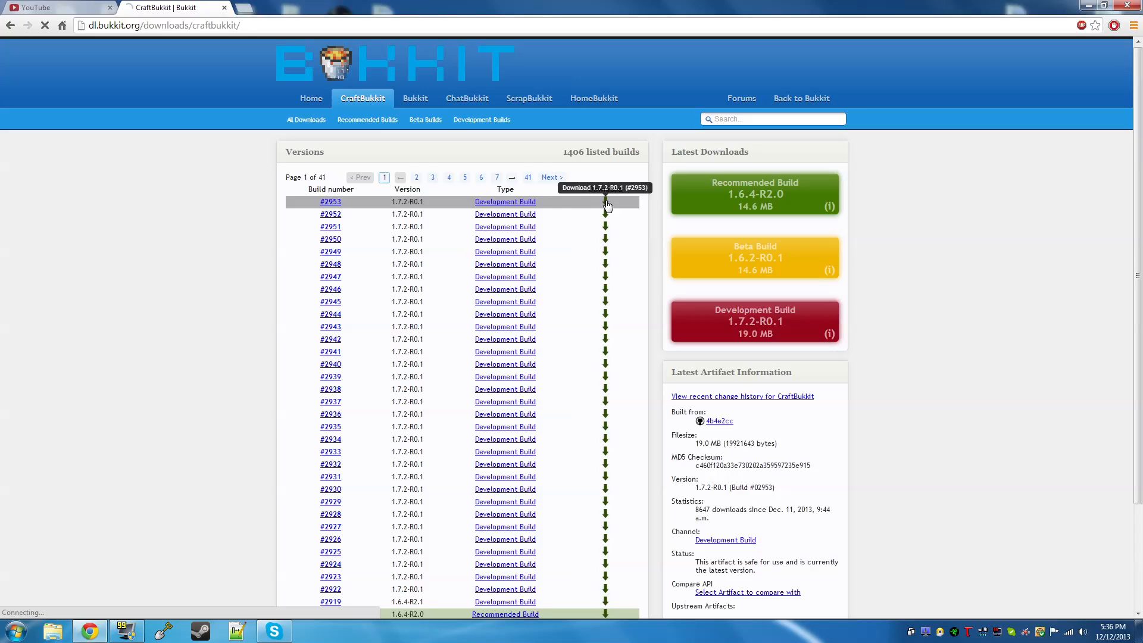
pyautogui.click(605, 204)
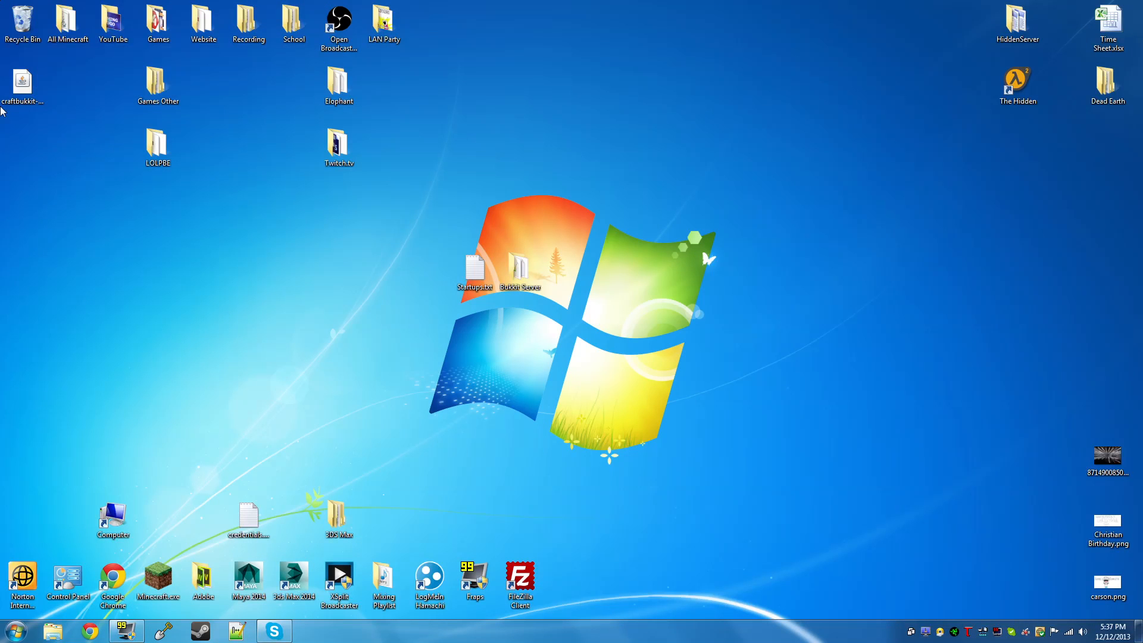
# - Create a new Bukkit Tutorial folder on the desktop and move the downloaded jar into it
pyautogui.moveTo(21, 80); pyautogui.dragTo(610, 346)
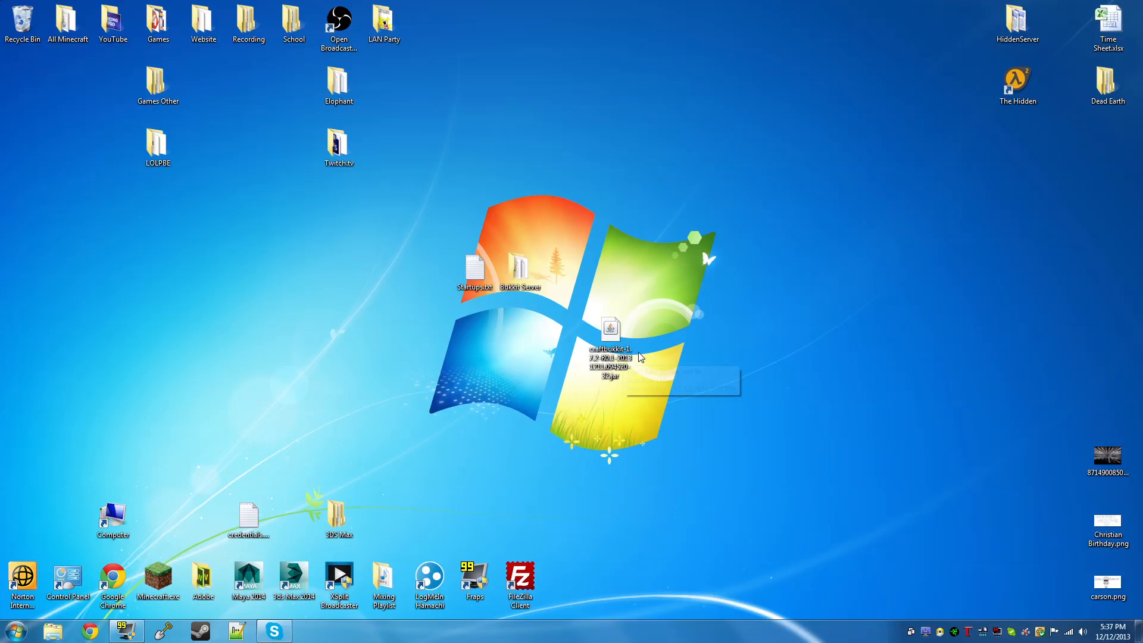
pyautogui.rightClick(641, 355)
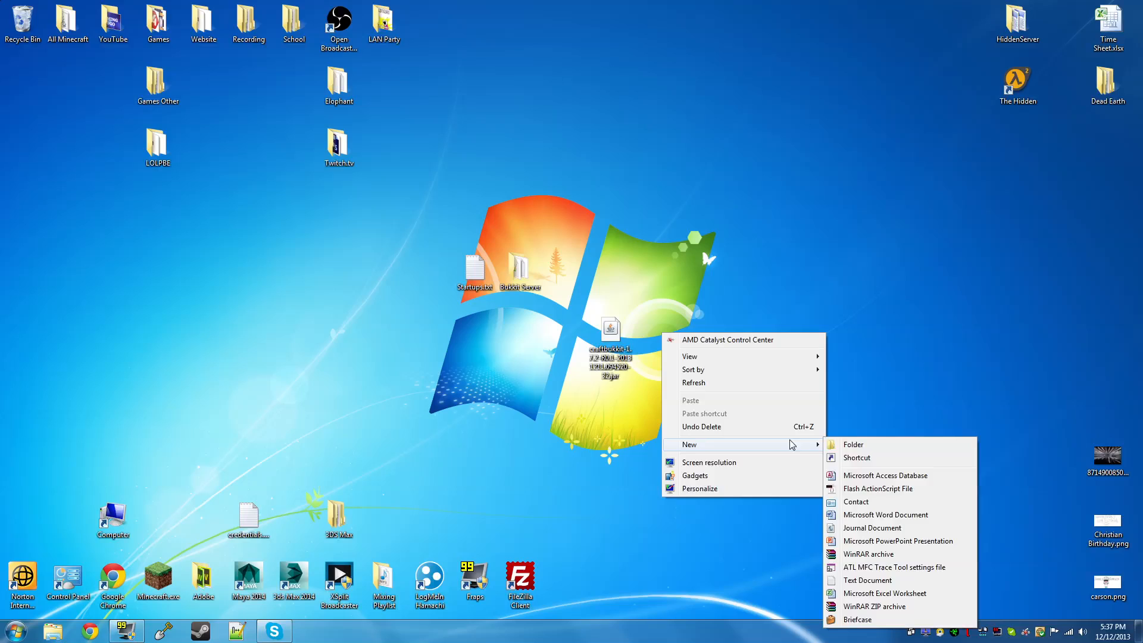
pyautogui.click(852, 444)
pyautogui.write('Bukkit Tutorial')
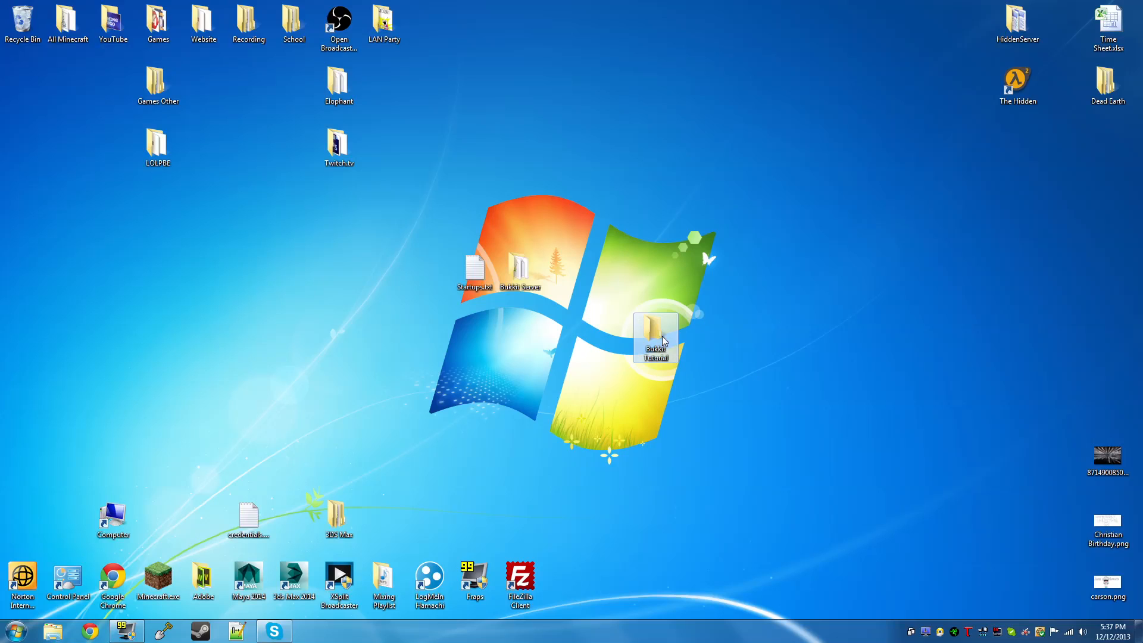
# - Inside Bukkit Tutorial, rename the downloaded server file to craftbukkit.jar
pyautogui.doubleClick(655, 335)
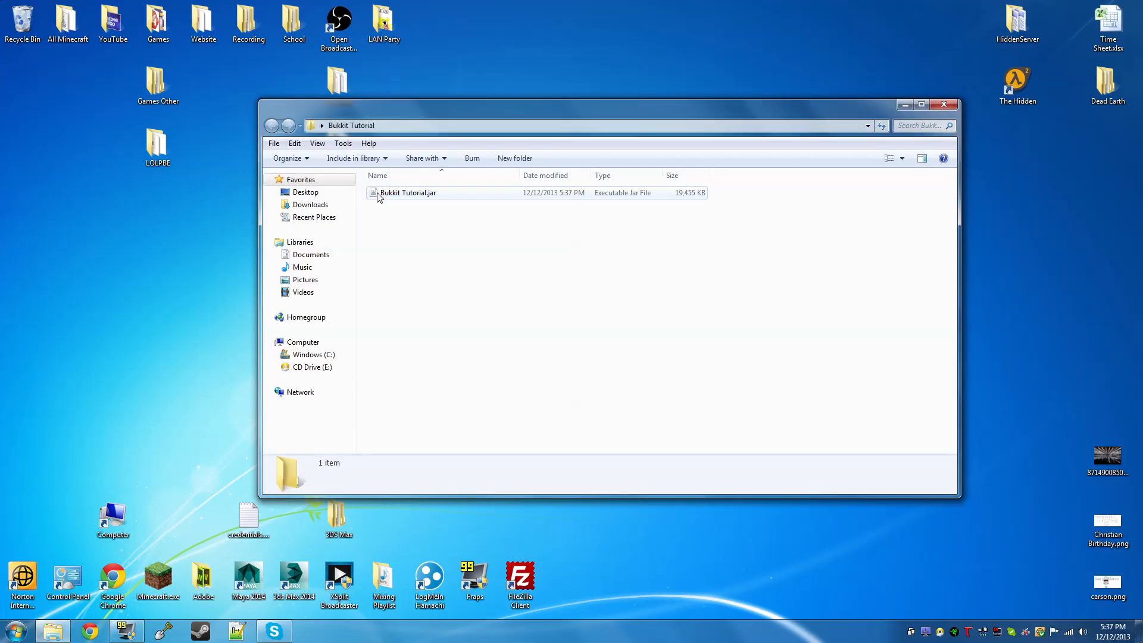
pyautogui.click(408, 193)
pyautogui.write('craftbukkit')
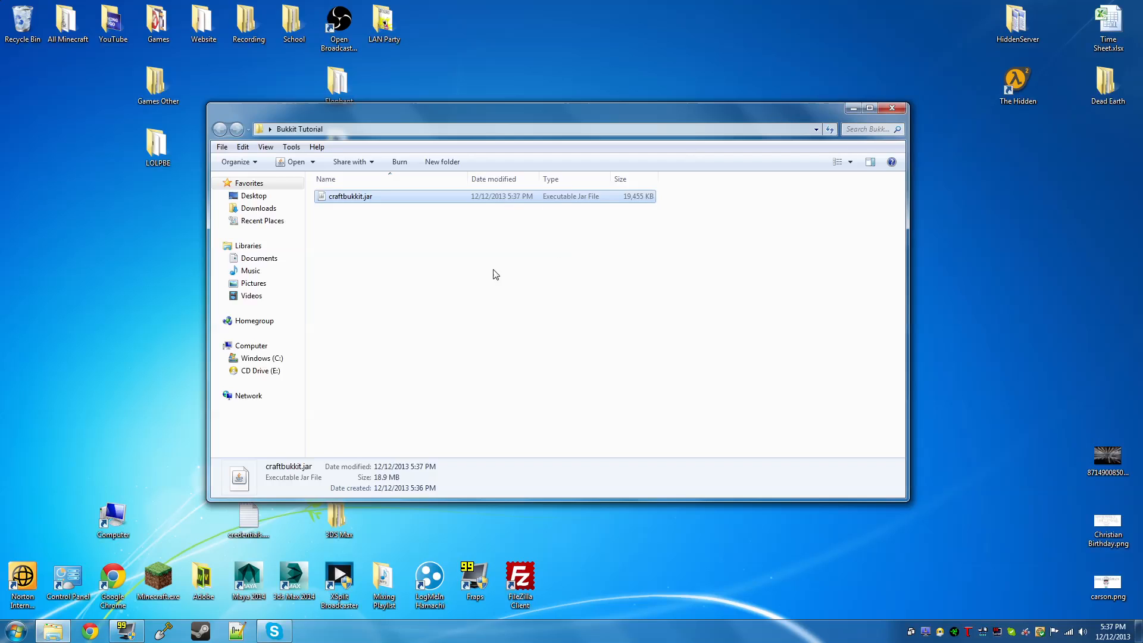
pyautogui.moveTo(565, 113)
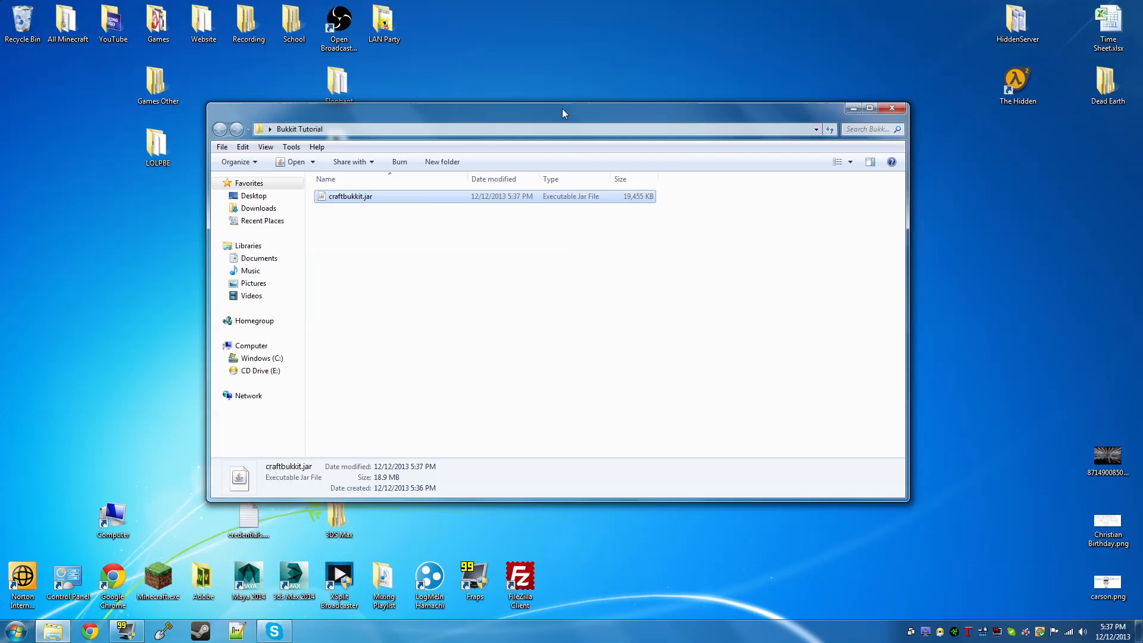
pyautogui.moveTo(563, 115); pyautogui.dragTo(946, 148)
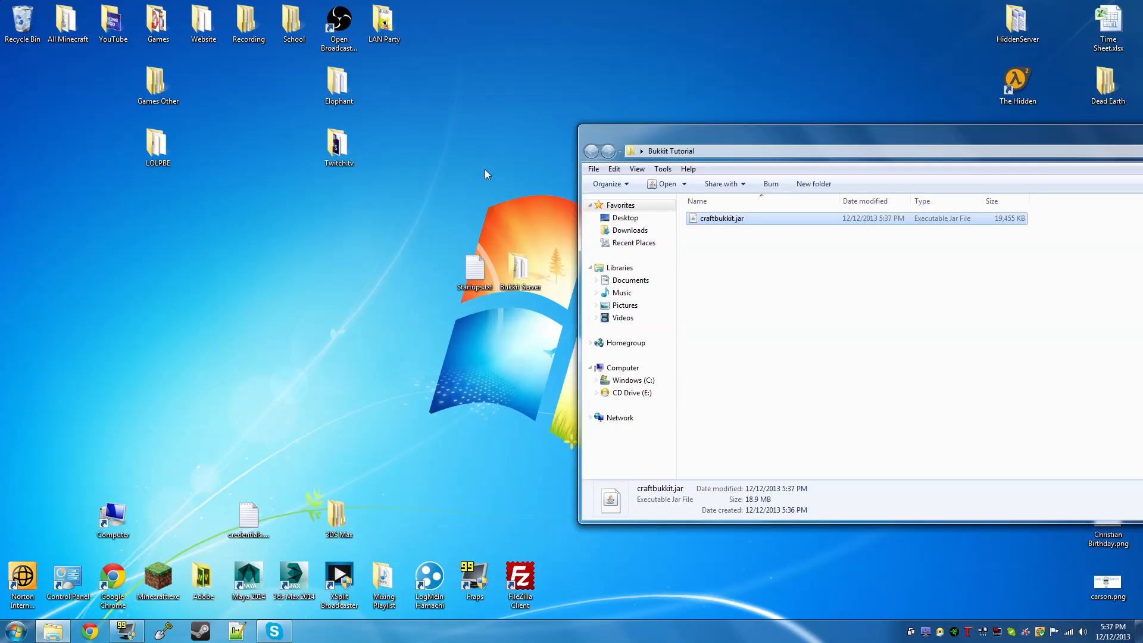
# - Copy the three 32-bit start lines from Startups.txt into a fresh Notepad window
pyautogui.doubleClick(474, 269)
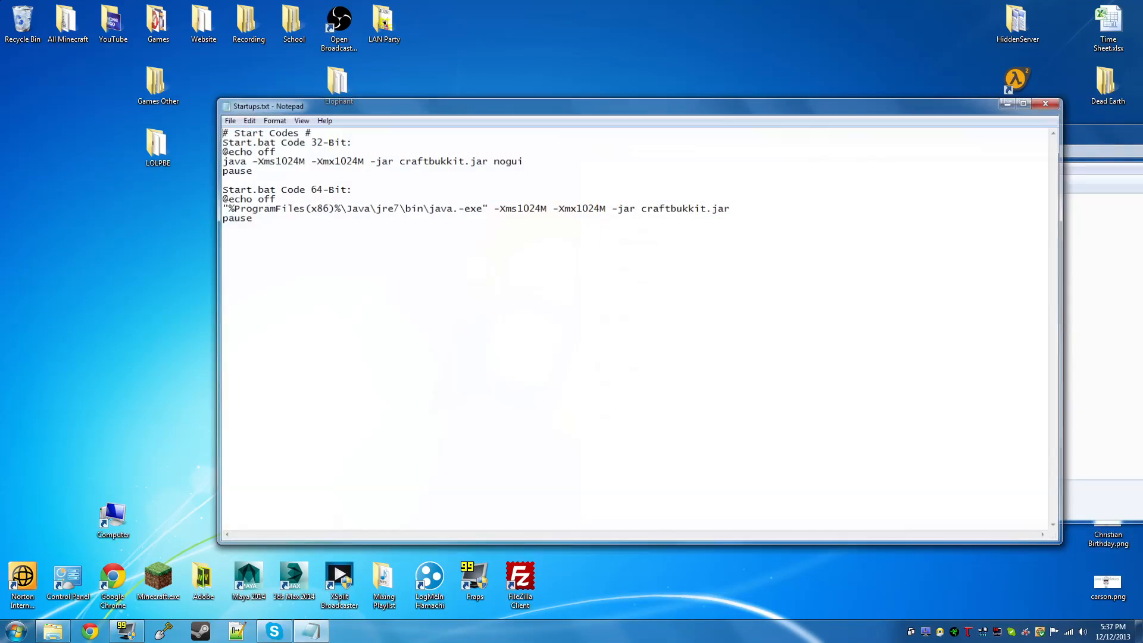
pyautogui.moveTo(223, 158); pyautogui.dragTo(252, 217)
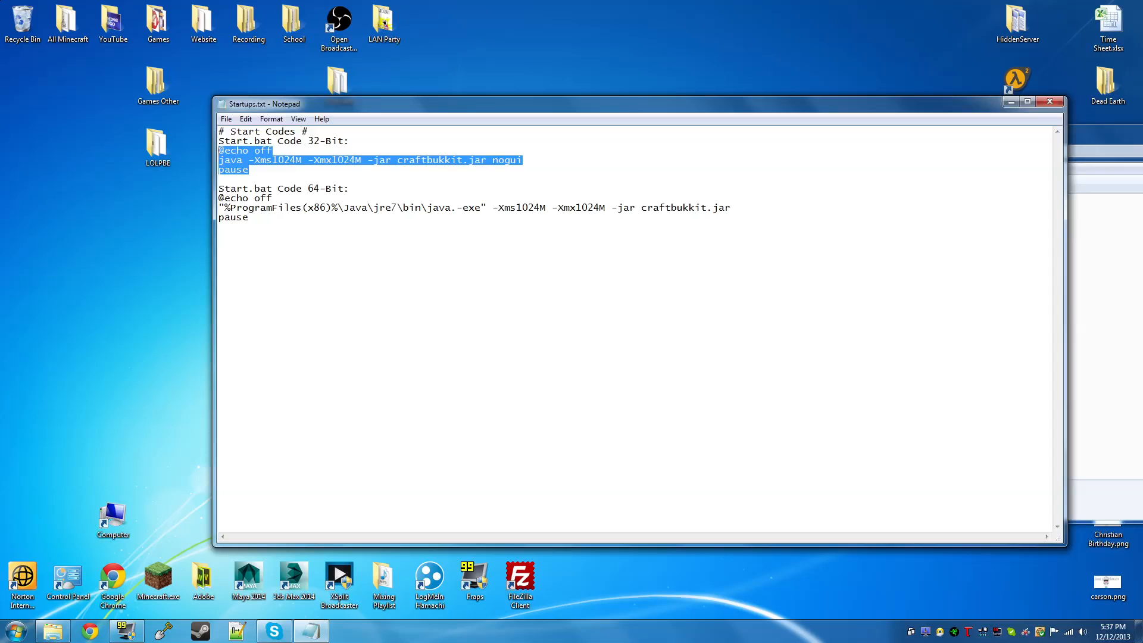
pyautogui.click(10, 626)
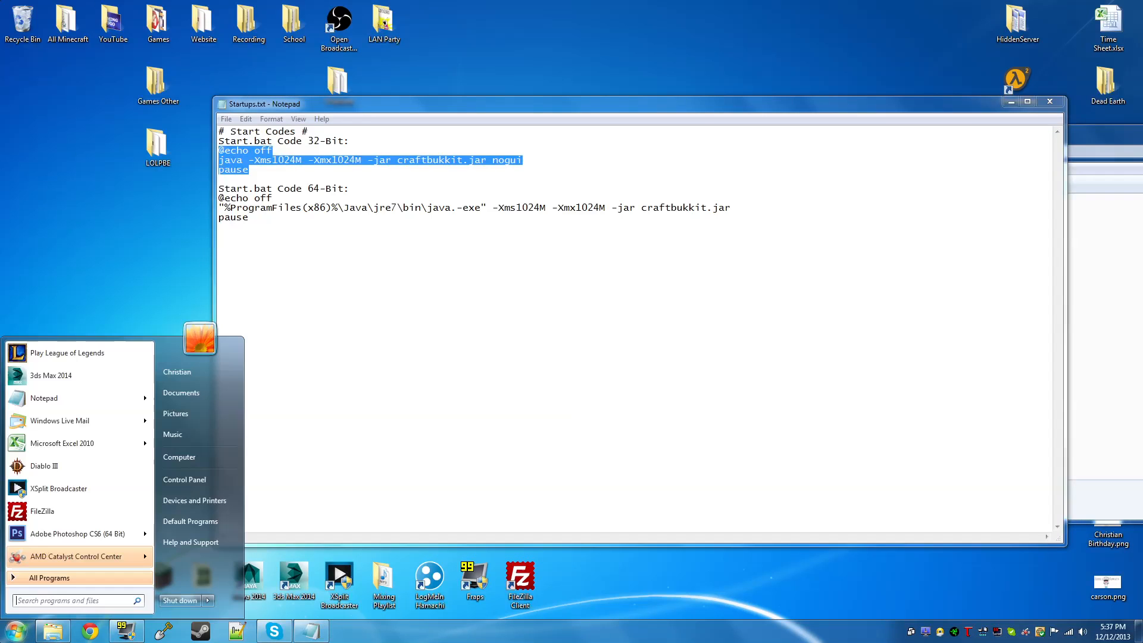
pyautogui.write('notepad')
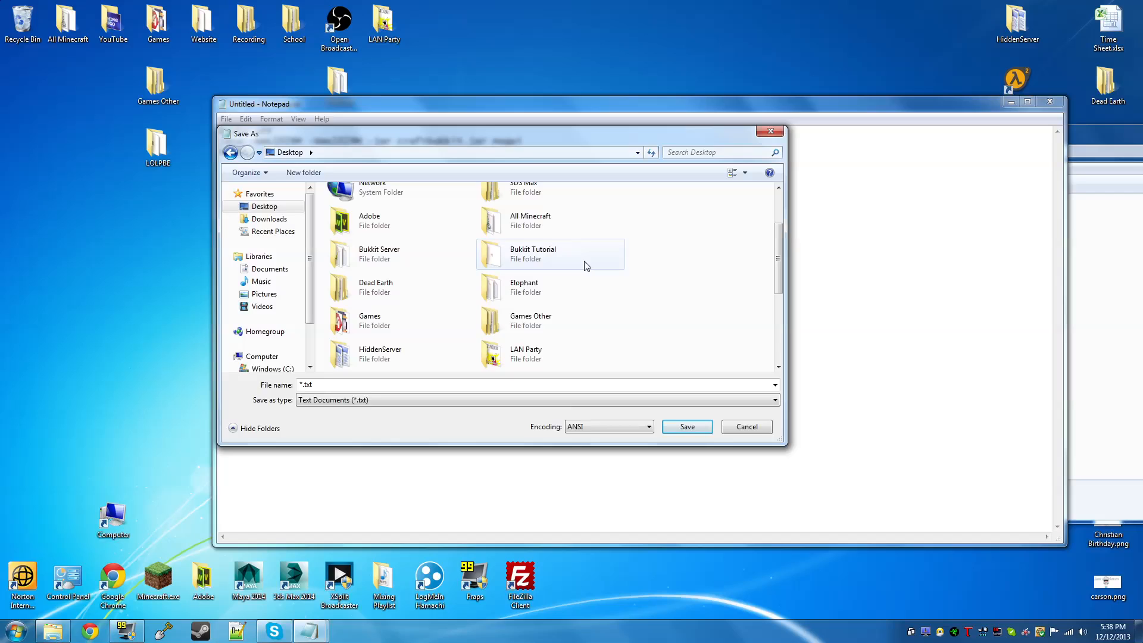
# - Save the code as start.bat (All Files) in the Bukkit Tutorial folder and close the notes
pyautogui.doubleClick(534, 254)
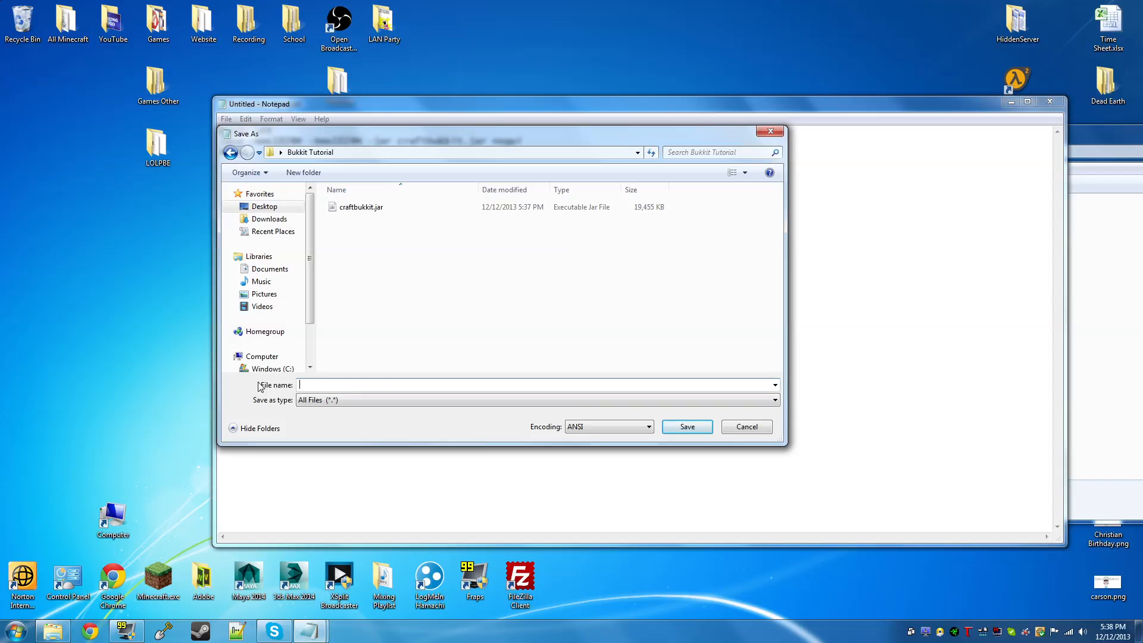
pyautogui.write('start.bat')
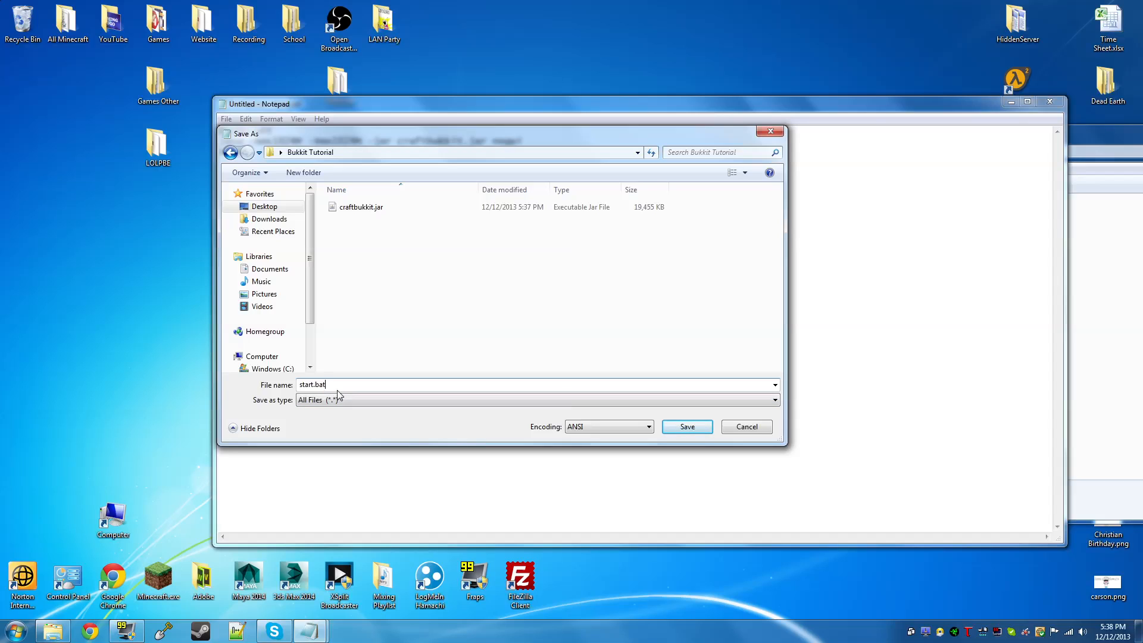
pyautogui.moveTo(706, 429)
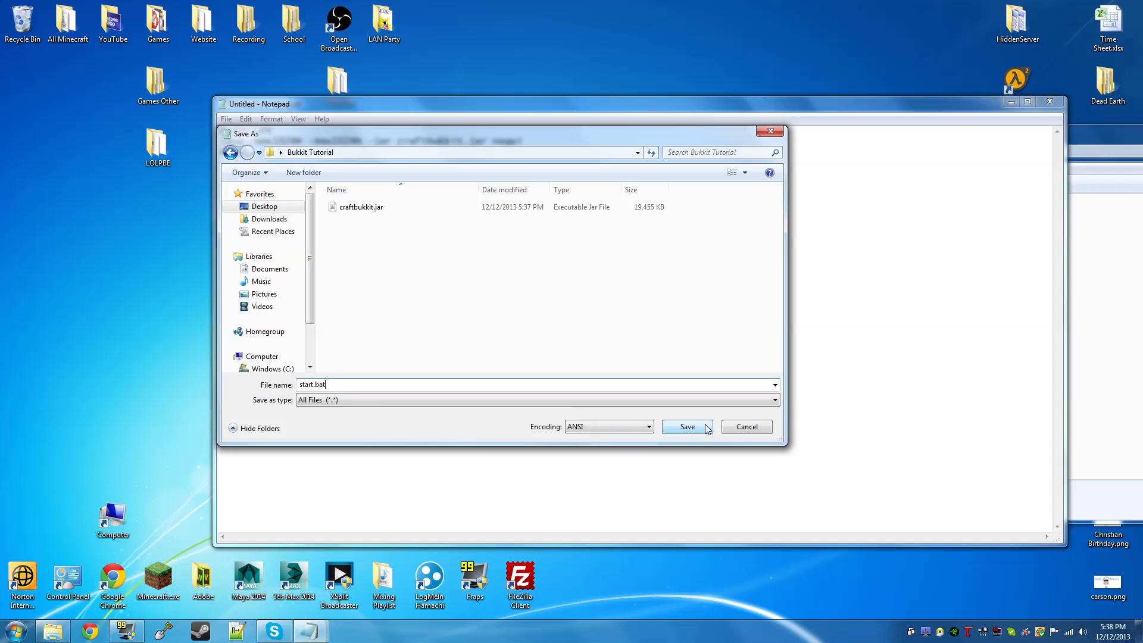
pyautogui.click(687, 426)
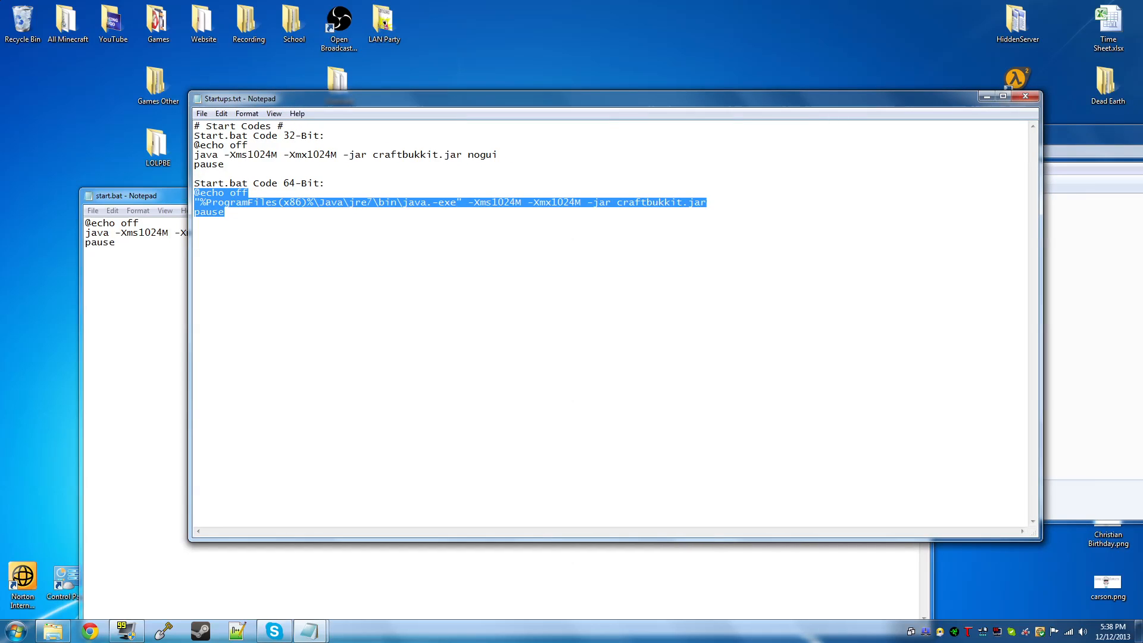
pyautogui.click(226, 212)
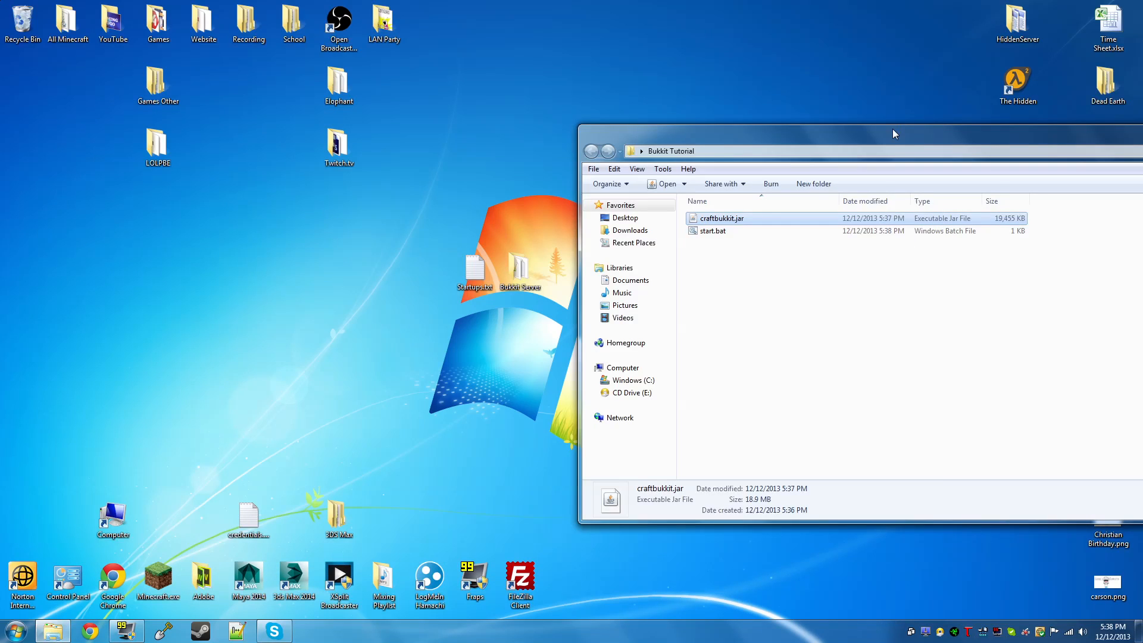
# - Run start.bat so the server generates its world folders and configuration files
pyautogui.doubleClick(713, 231)
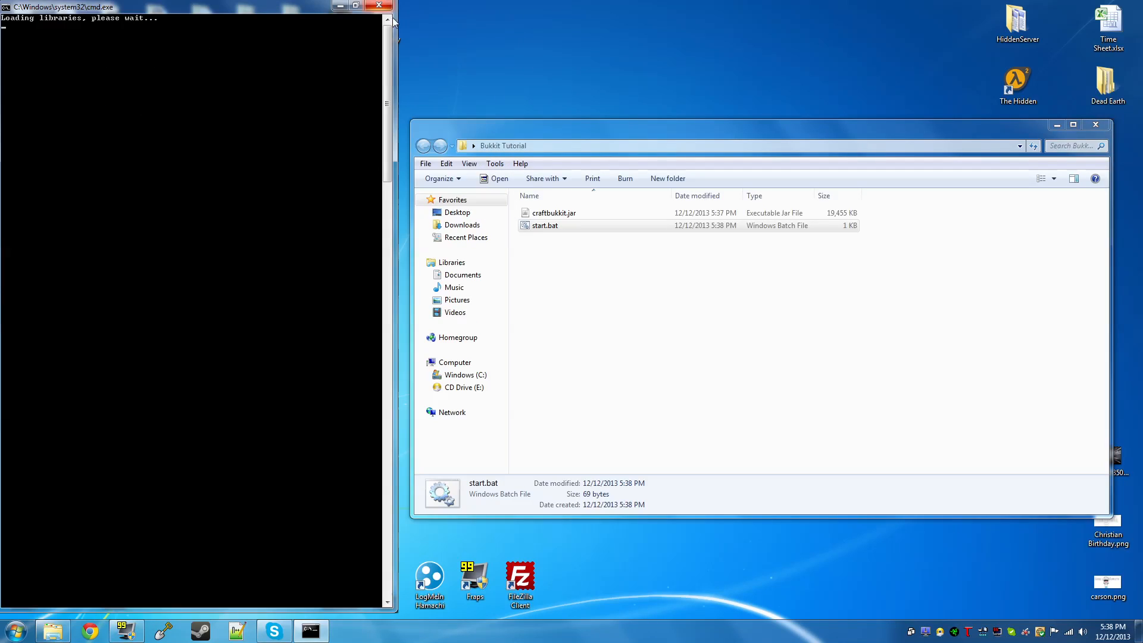
pyautogui.moveTo(402, 25)
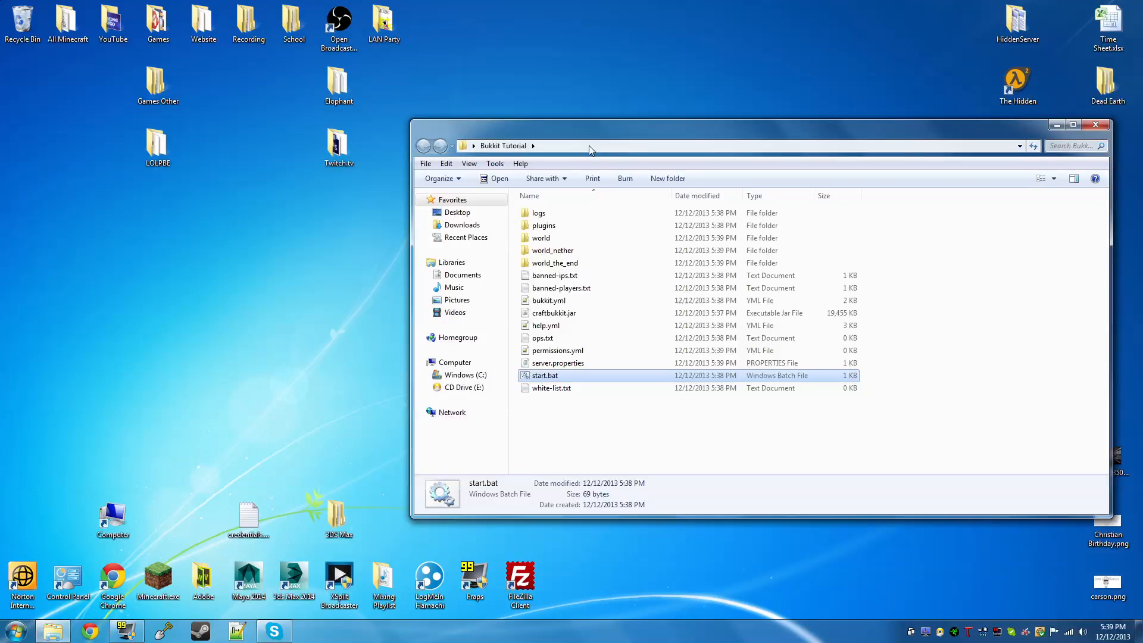
# - Add MinecraftToGo and Notch on separate lines in ops.txt
pyautogui.moveTo(591, 145); pyautogui.dragTo(465, 146)
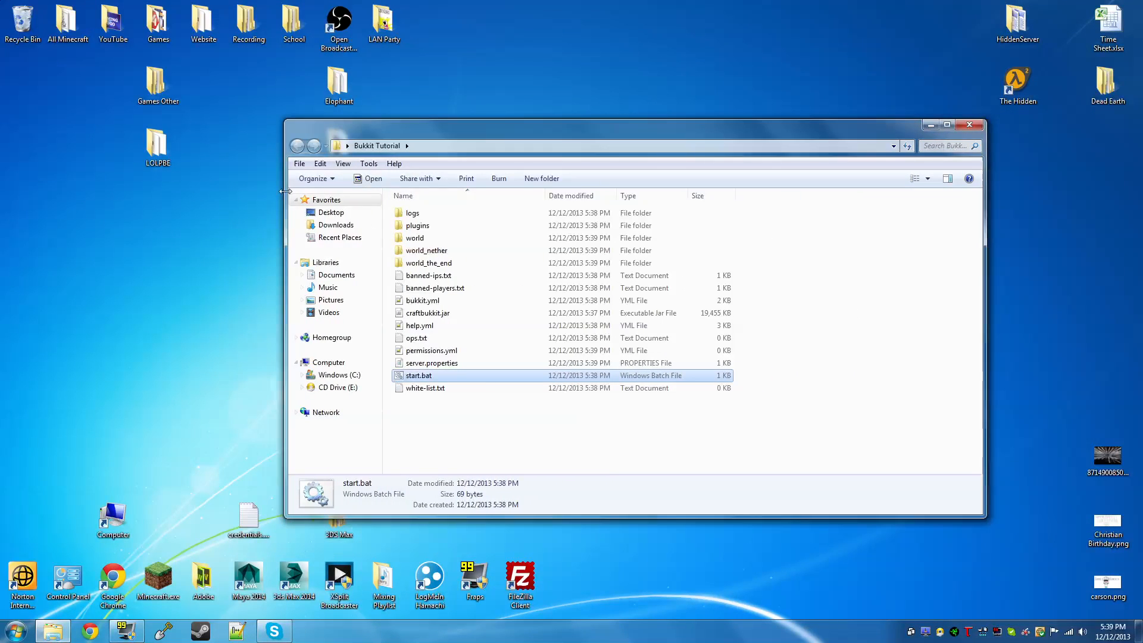
pyautogui.moveTo(484, 429)
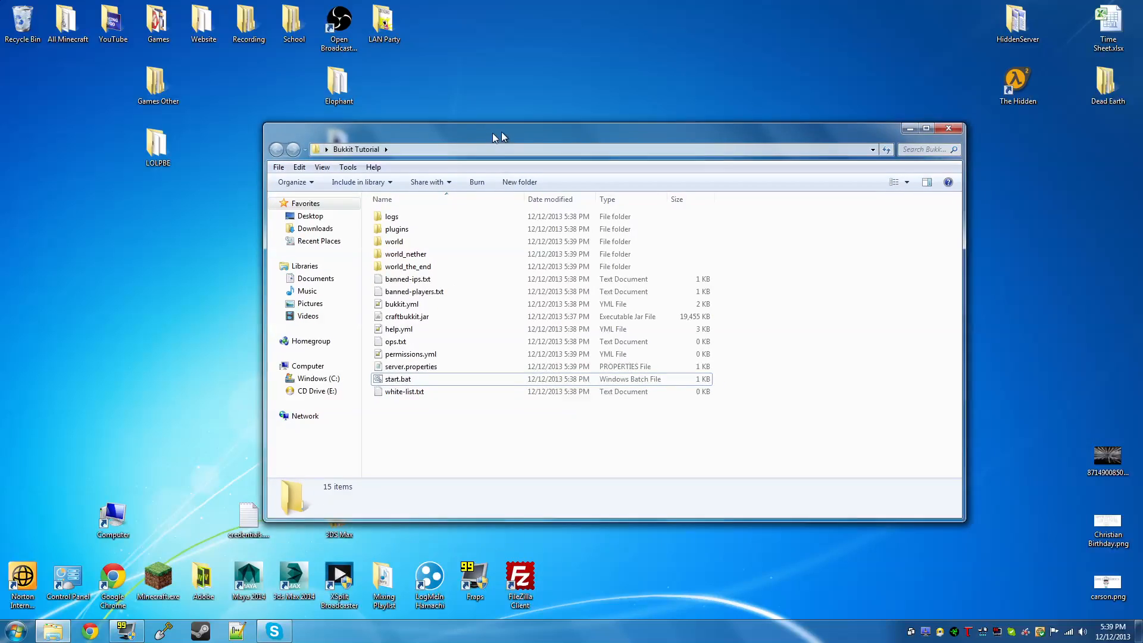
pyautogui.click(396, 340)
pyautogui.write('Minec')
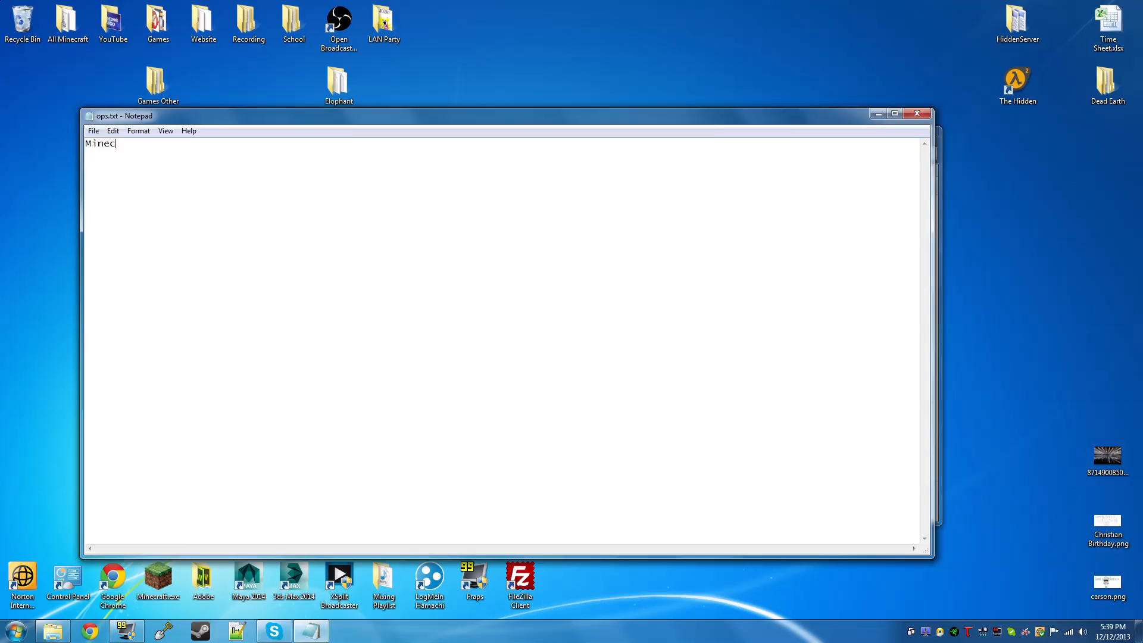
pyautogui.write('raftToGo')
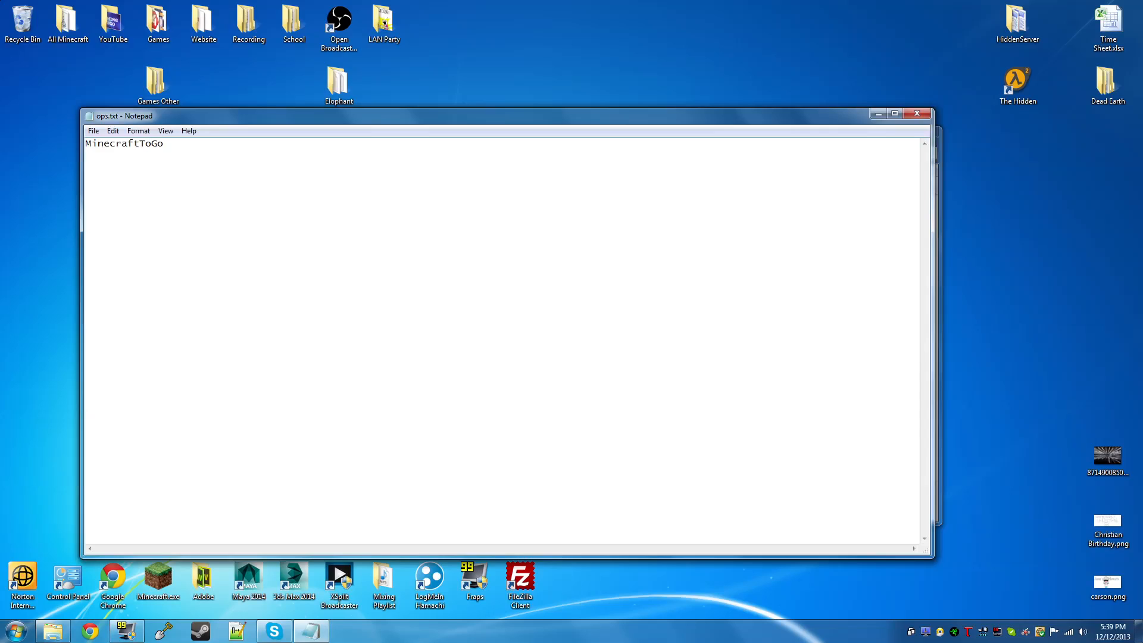
pyautogui.press('Enter')
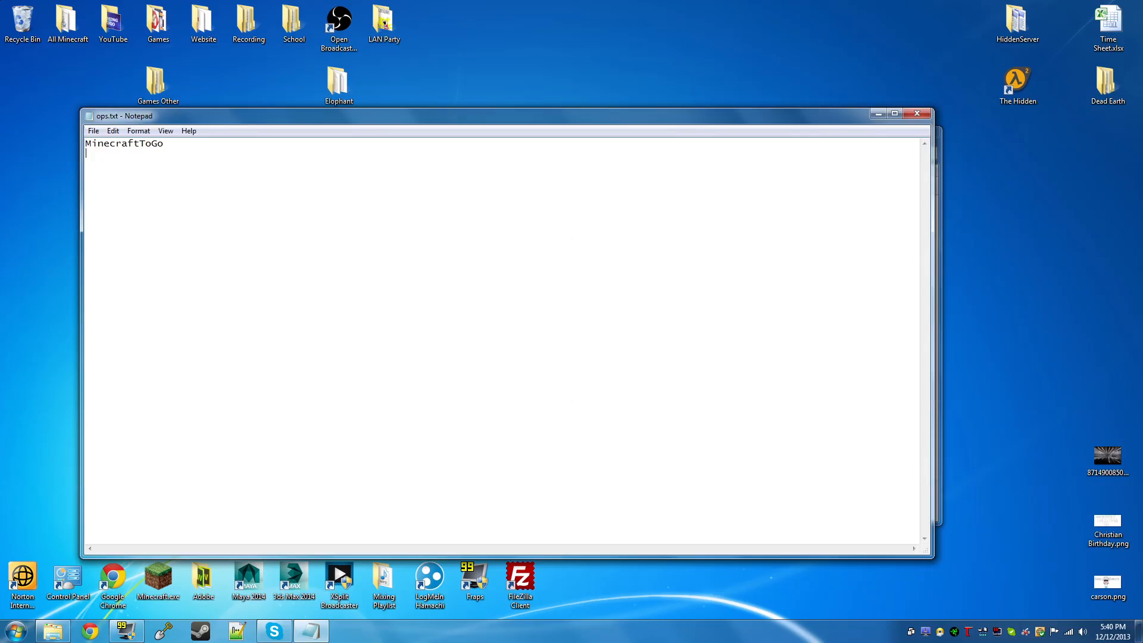
pyautogui.write('Notch')
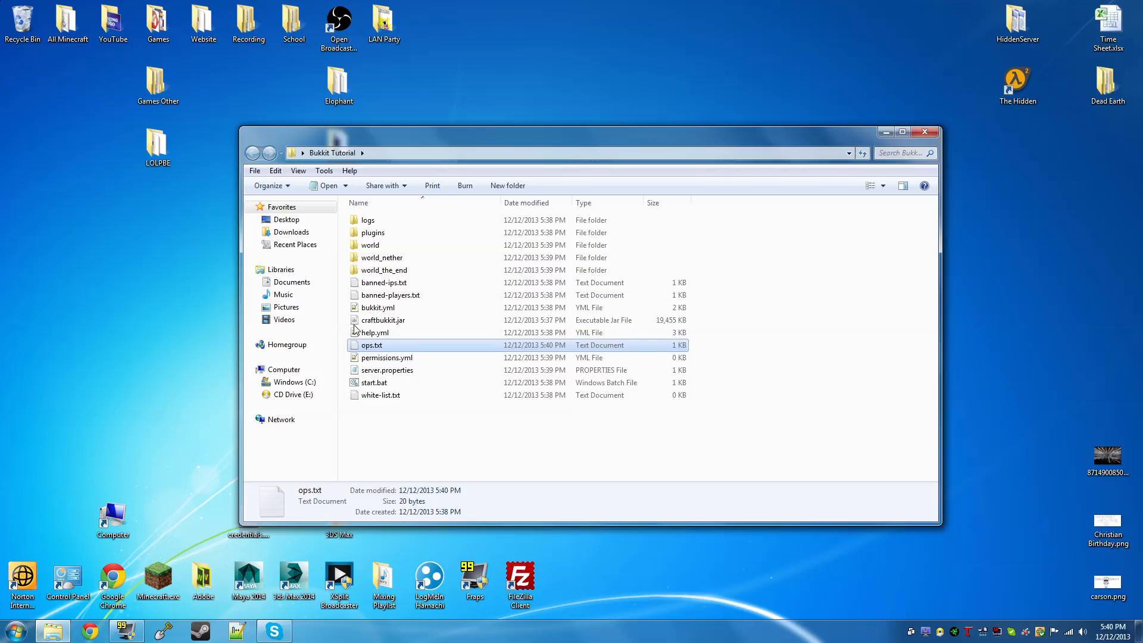
# - List MinecraftToGo, Notch, Helmholtz, Jeb and jklmnop on separate lines in white-list.txt
pyautogui.click(381, 394)
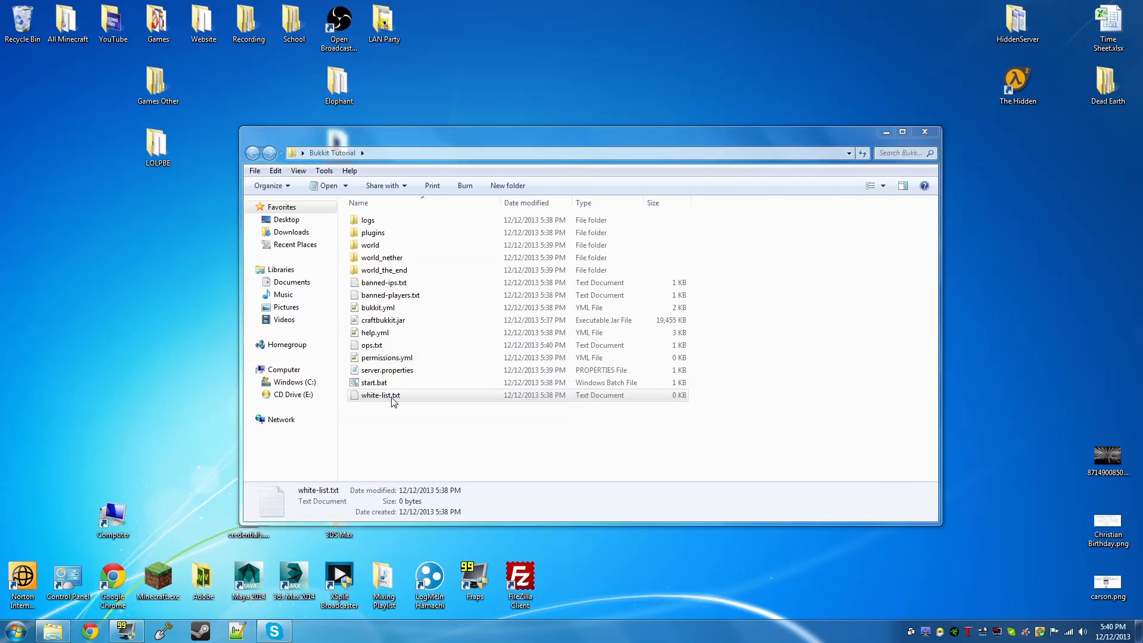
pyautogui.doubleClick(380, 395)
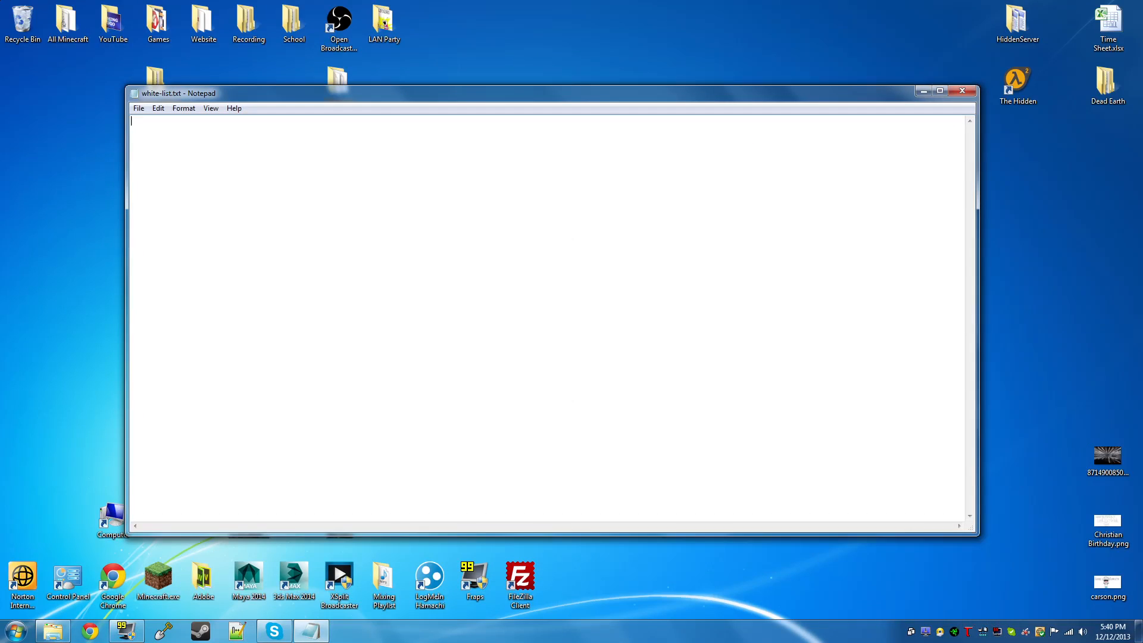
pyautogui.write('Minecraft')
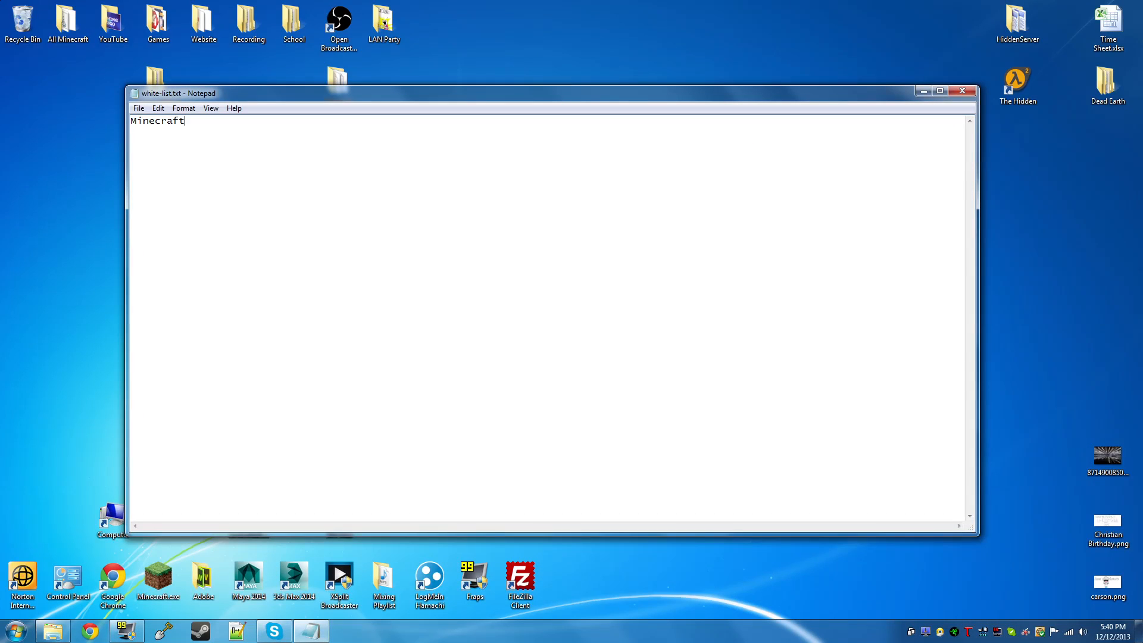
pyautogui.write('ToGo')
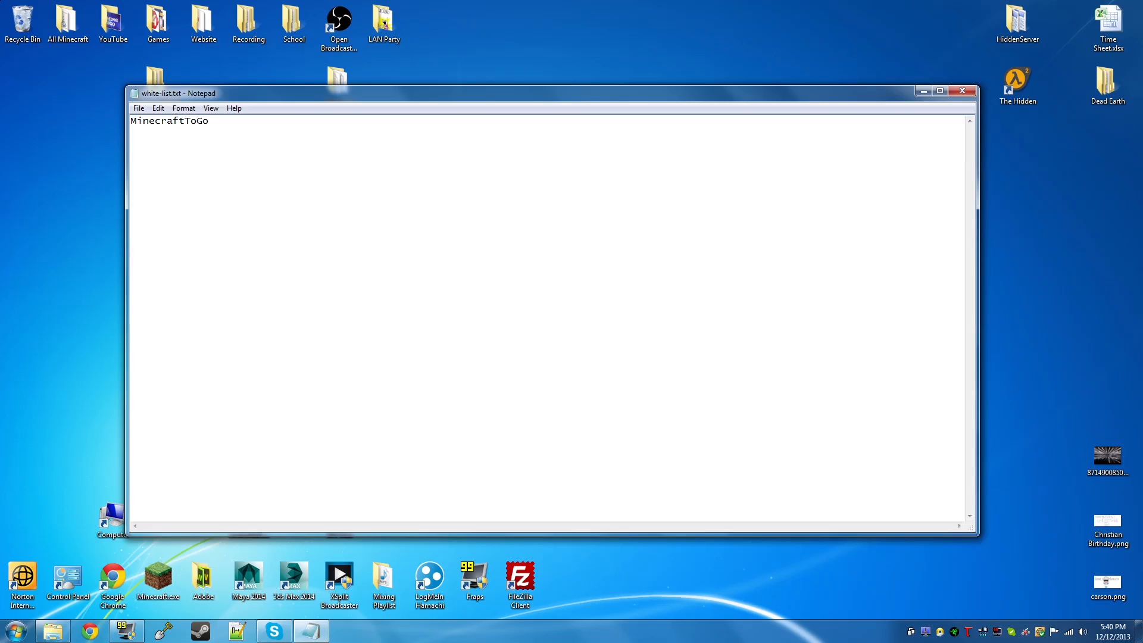
pyautogui.press('Enter')
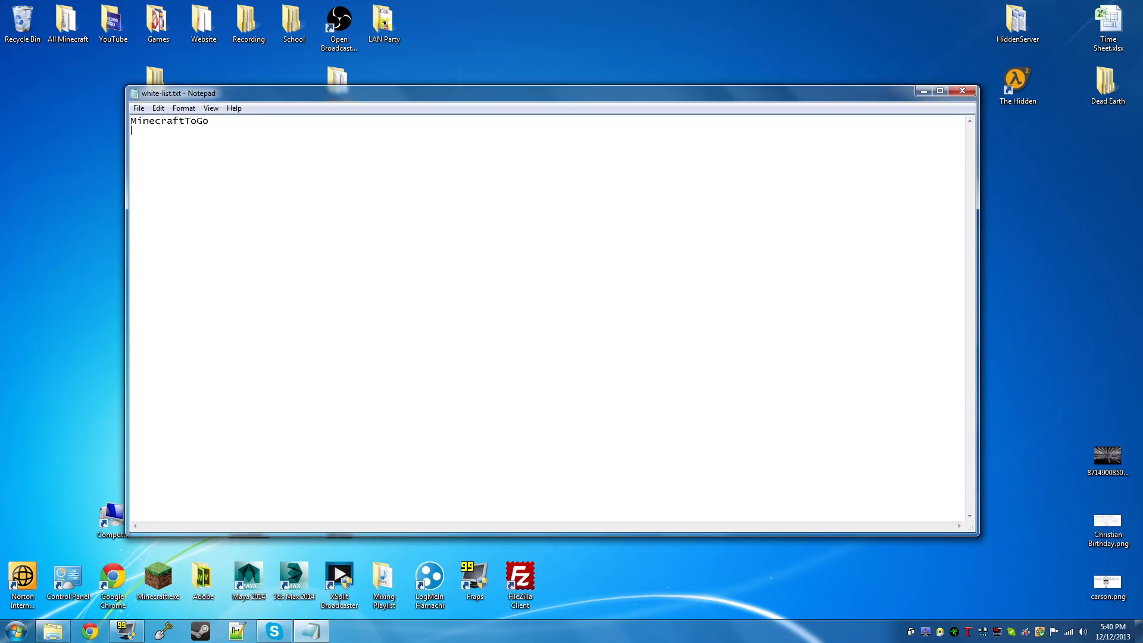
pyautogui.write('Notch')
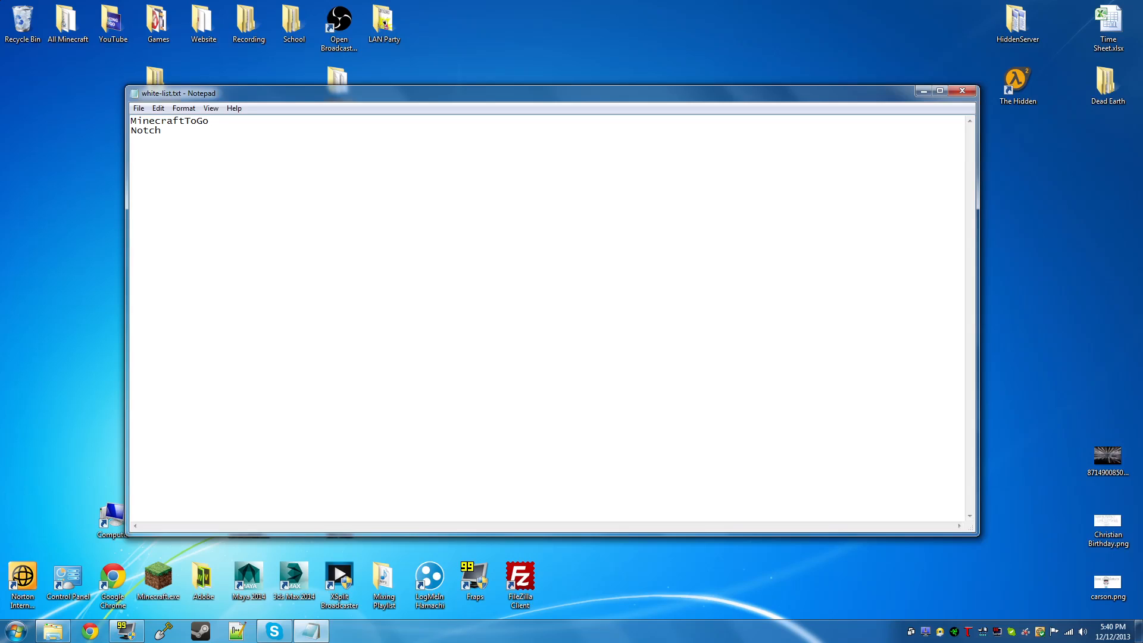
pyautogui.press('Enter')
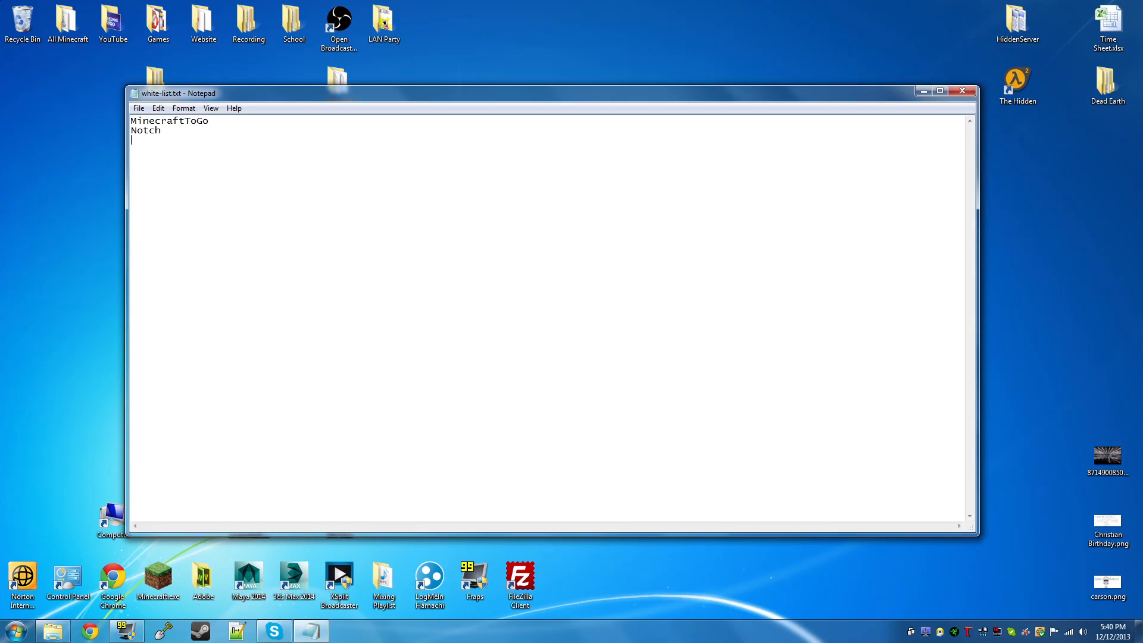
pyautogui.write('He')
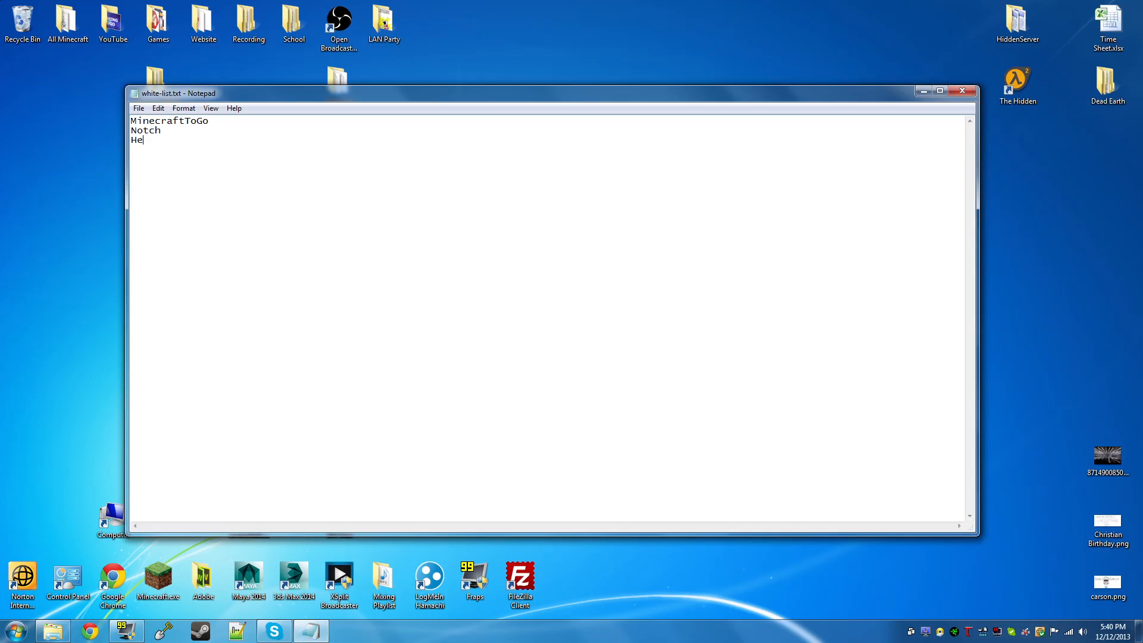
pyautogui.write('lmhotz')
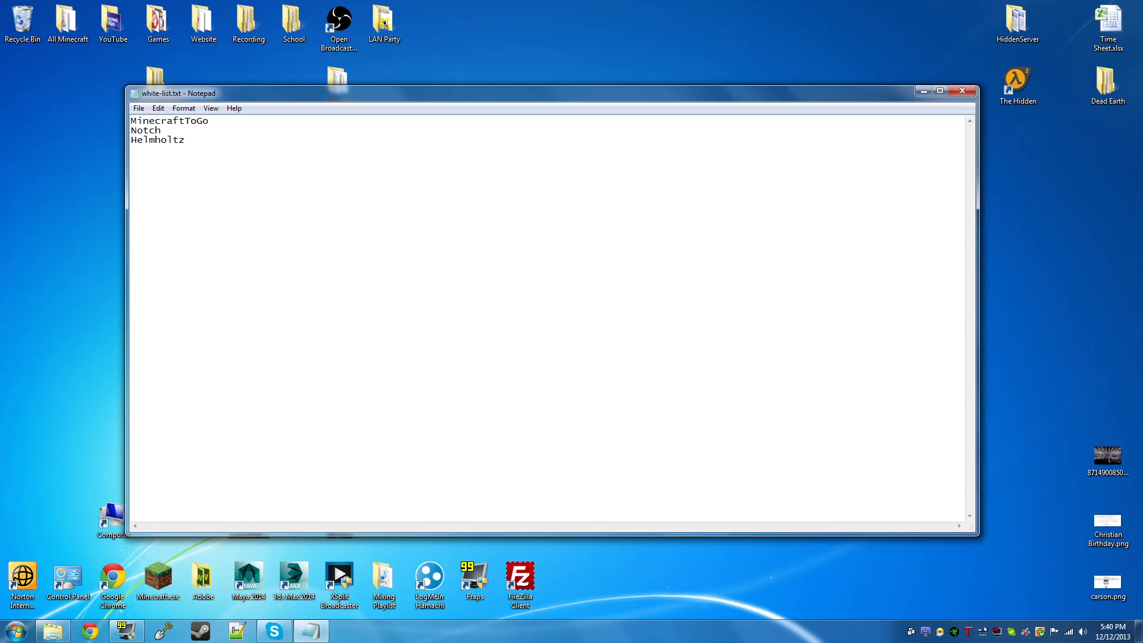
pyautogui.write('Jeb')
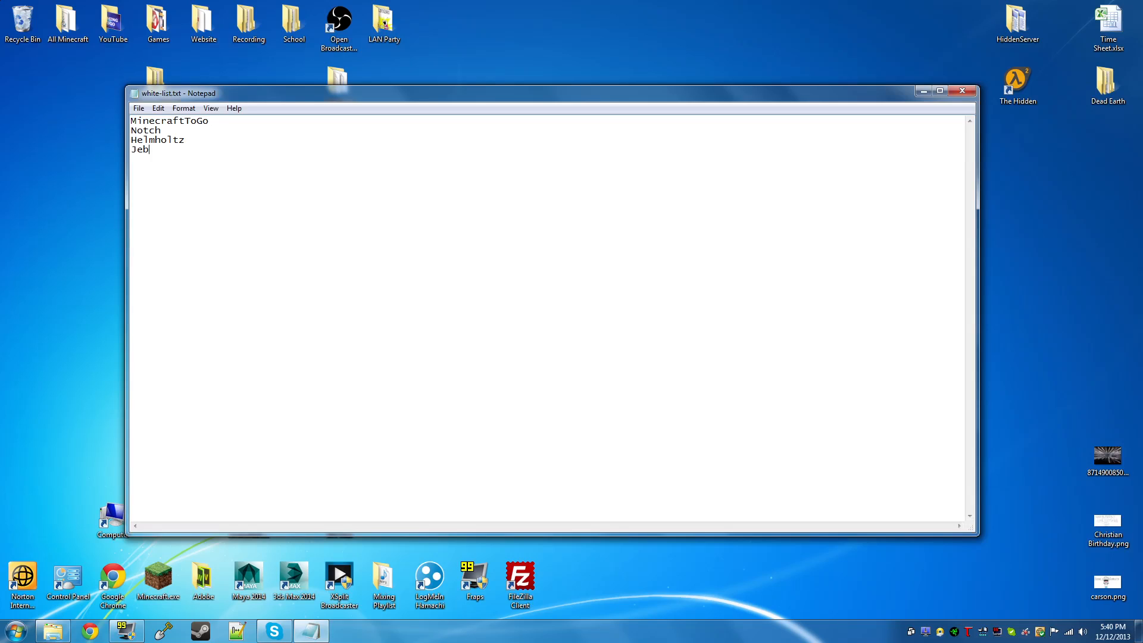
pyautogui.press('Enter')
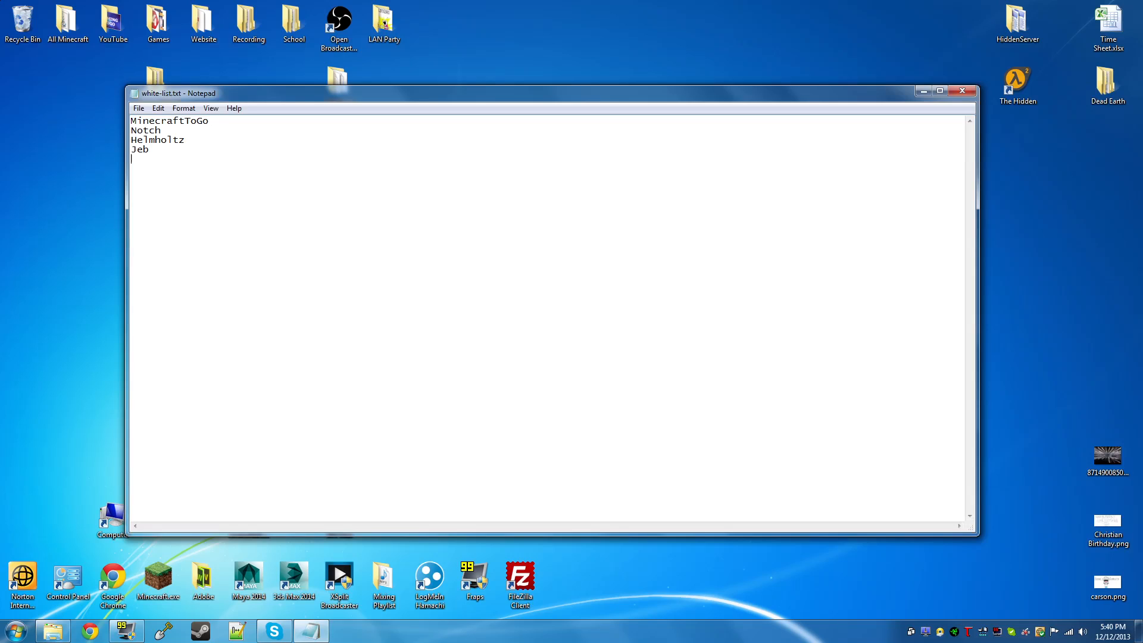
pyautogui.write('jk')
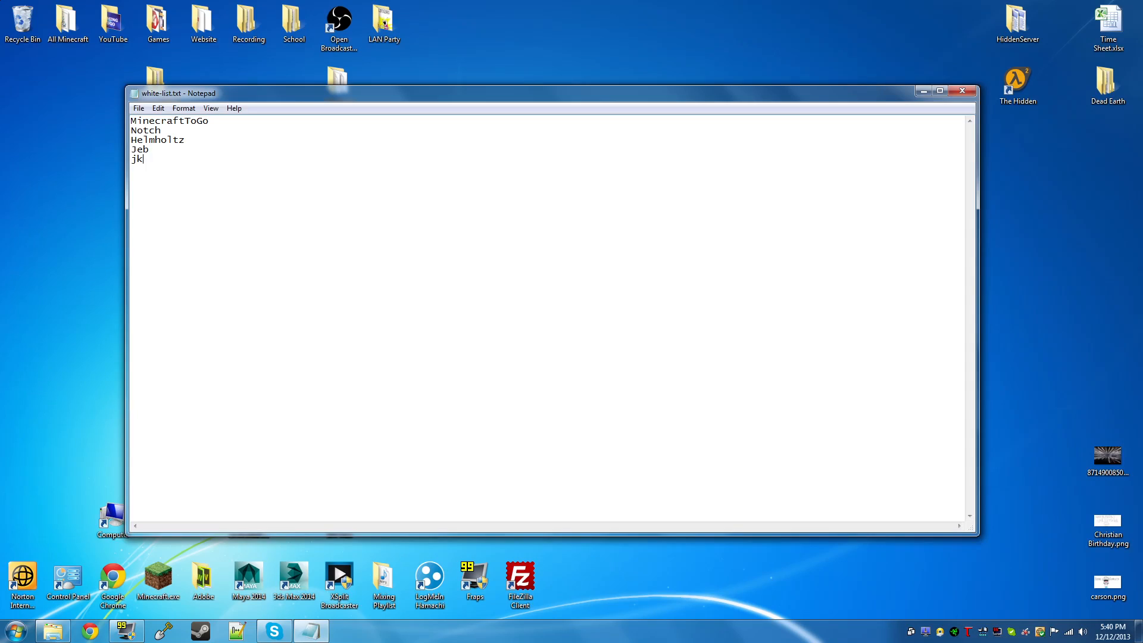
pyautogui.write('lmnop')
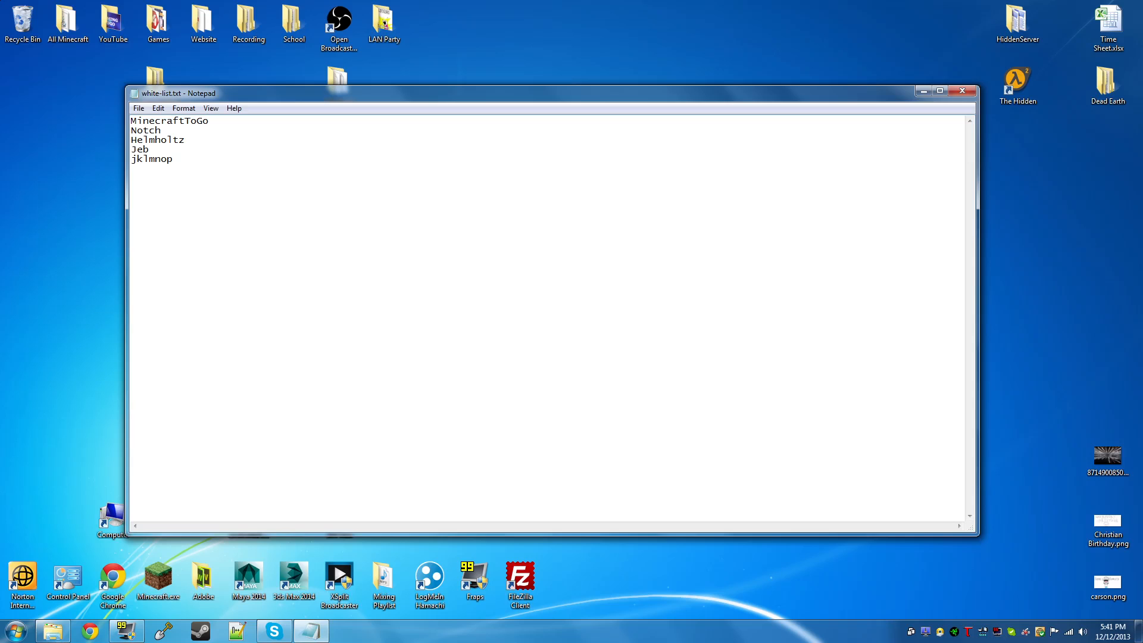
pyautogui.moveTo(130, 130); pyautogui.dragTo(174, 159)
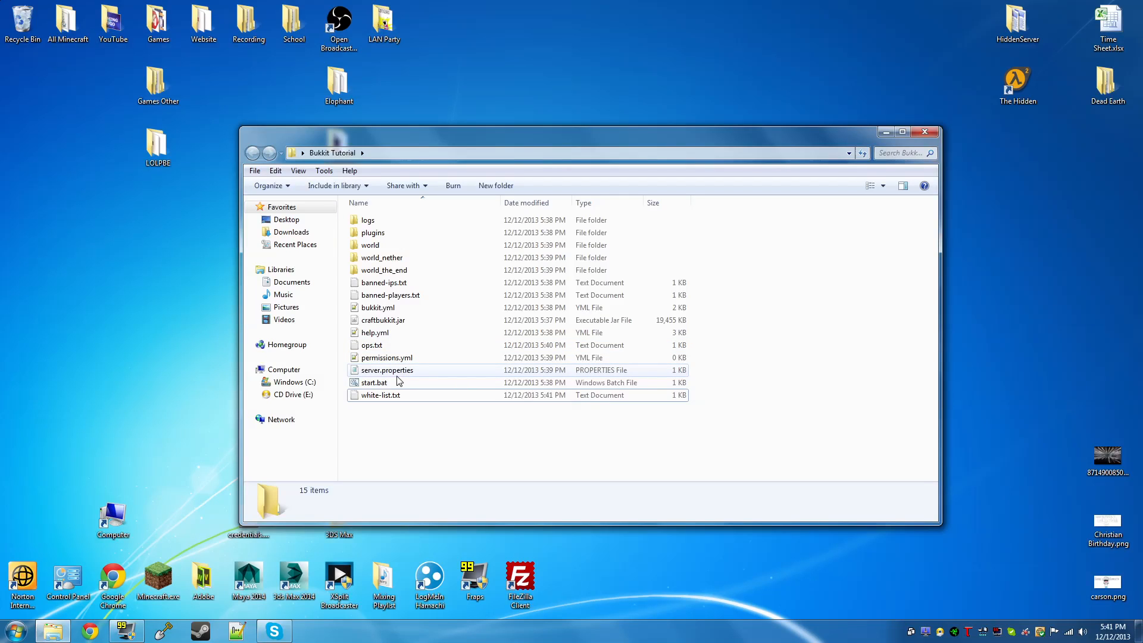
# - Review the settings lines in server.properties without changing them
pyautogui.doubleClick(387, 369)
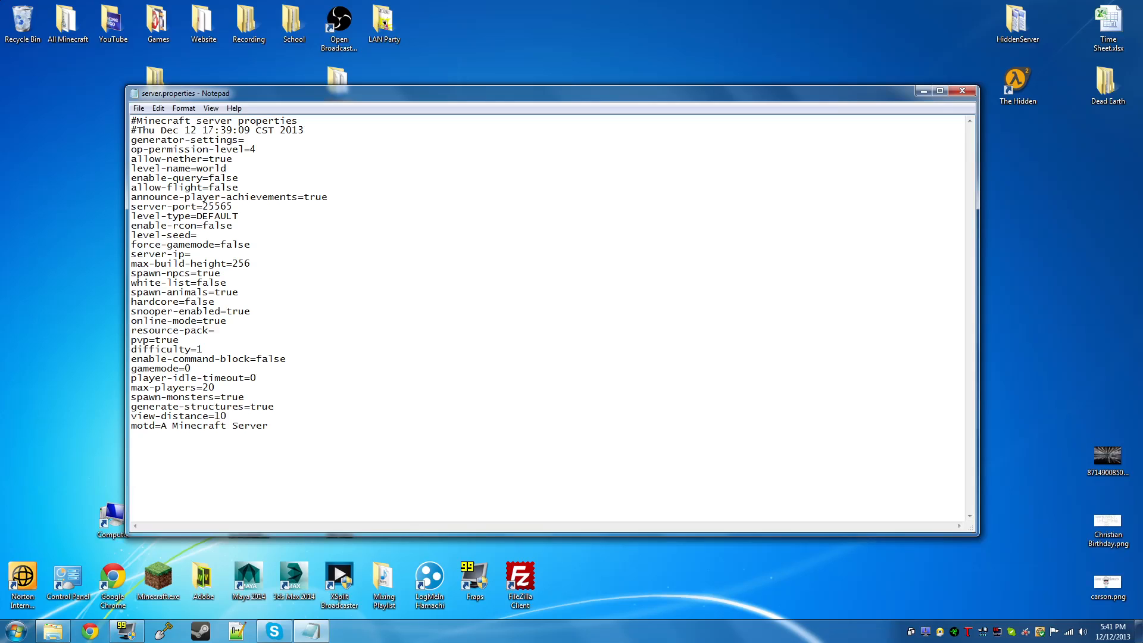
pyautogui.moveTo(153, 148); pyautogui.dragTo(238, 293)
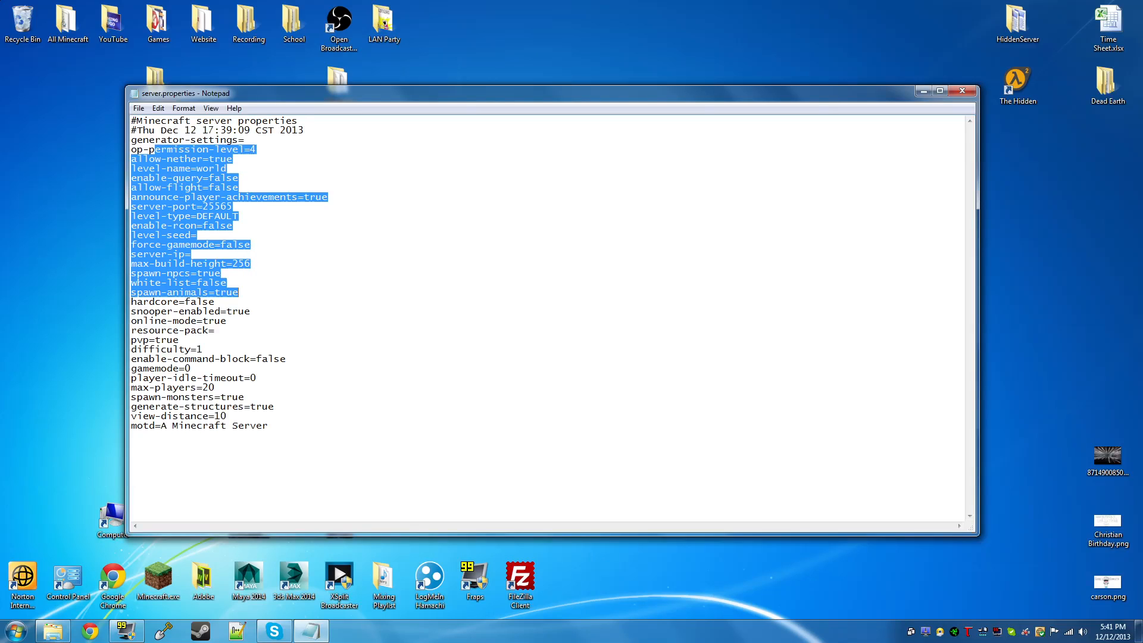
pyautogui.click(263, 149)
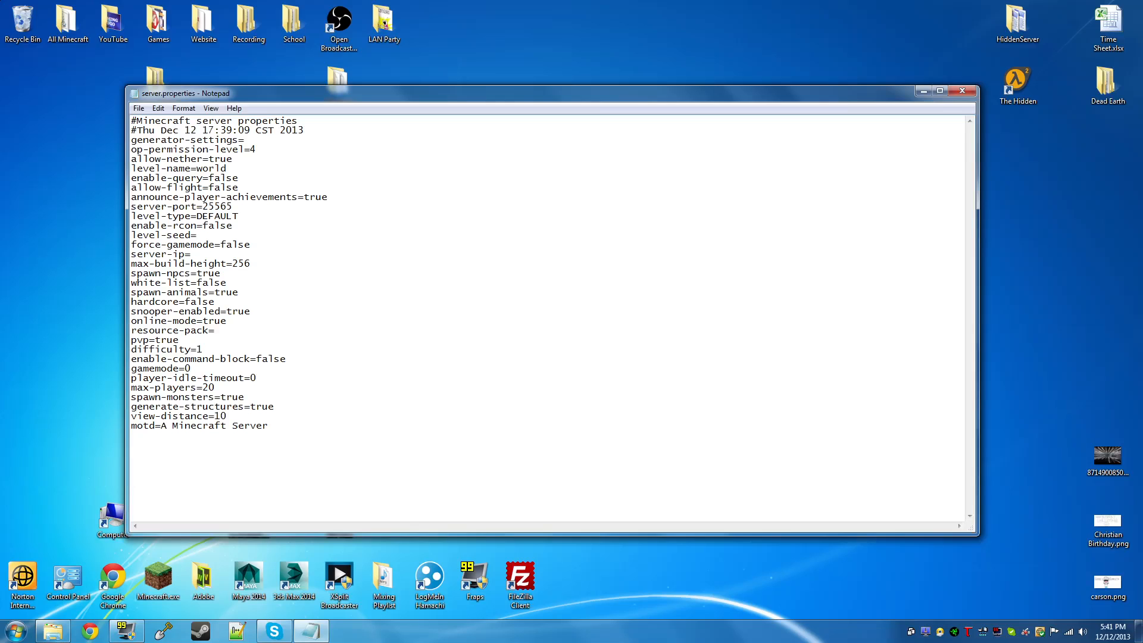
pyautogui.moveTo(22, 543)
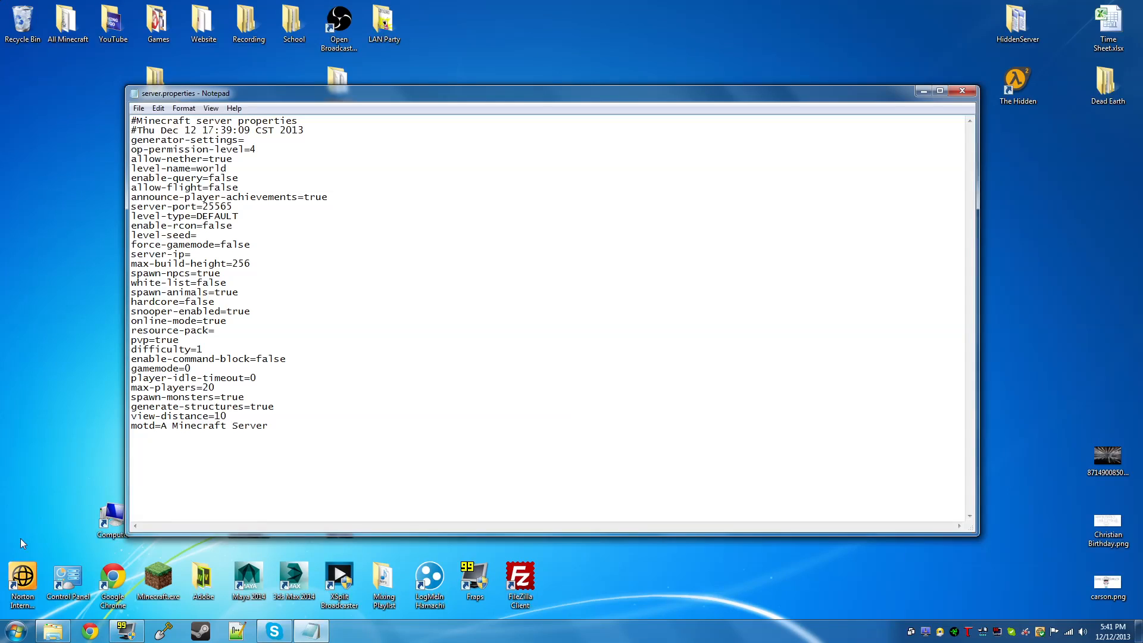
pyautogui.click(10, 631)
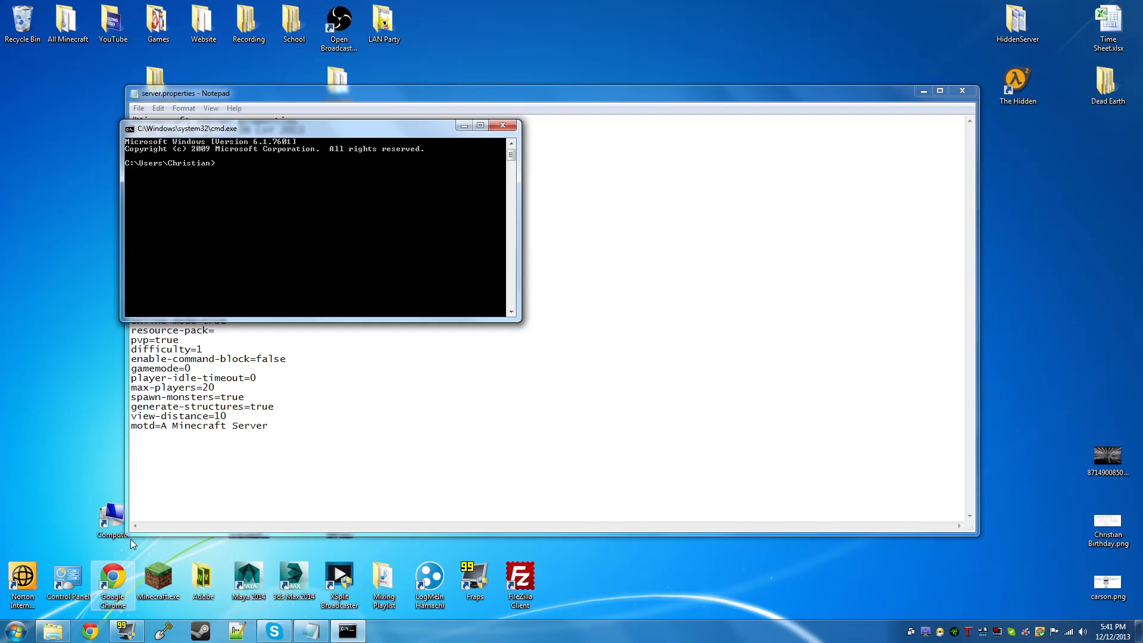
# - Run ipconfig to show the network configuration with IPv4 address 192.168.1.102
pyautogui.write('ipco,')
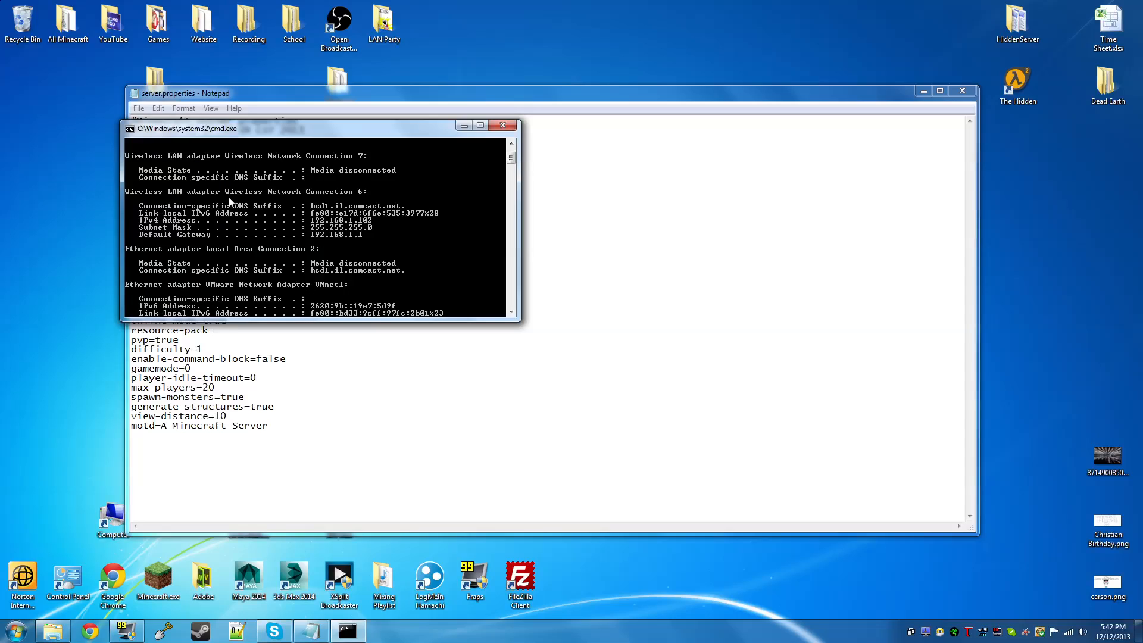
pyautogui.moveTo(364, 222)
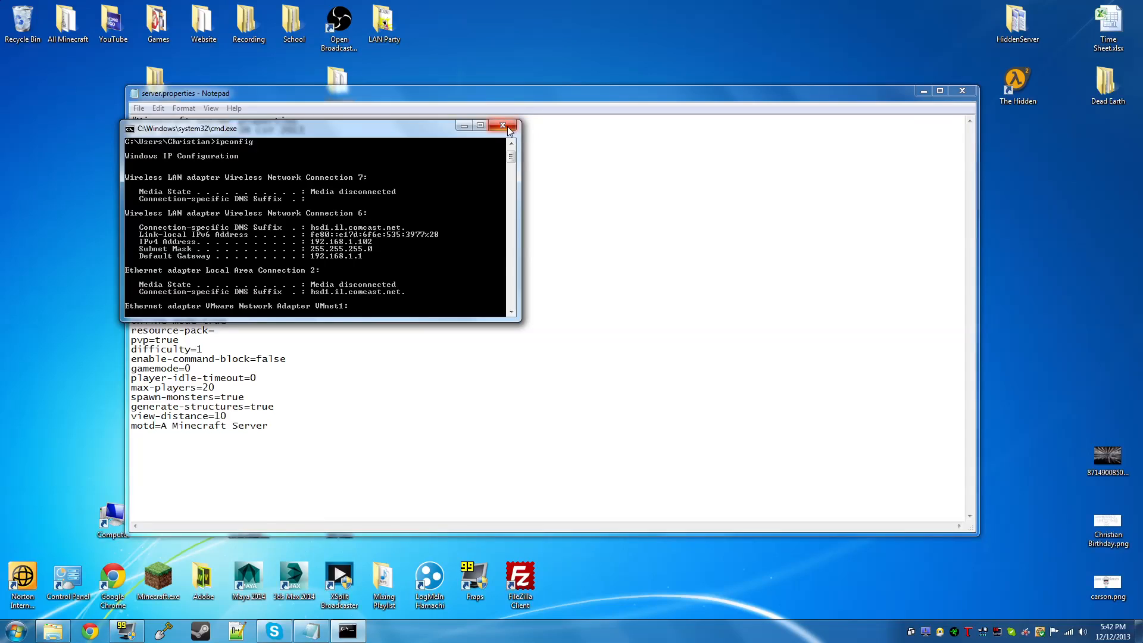
# - Set server-ip= in server.properties to 192.168.1.102
pyautogui.click(502, 125)
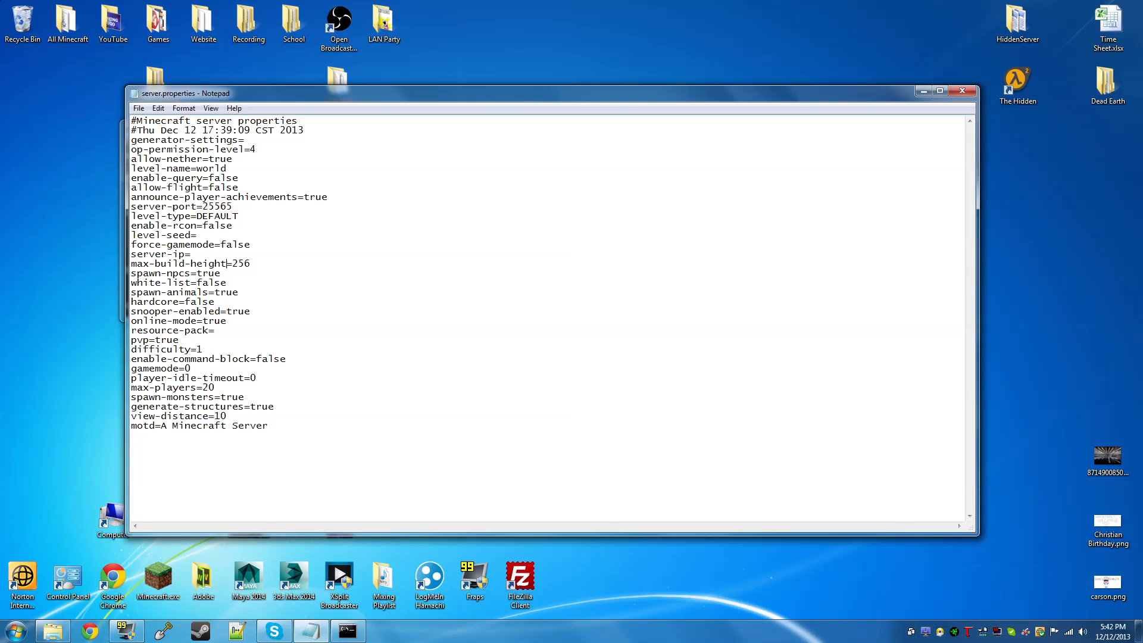
pyautogui.write('192.1')
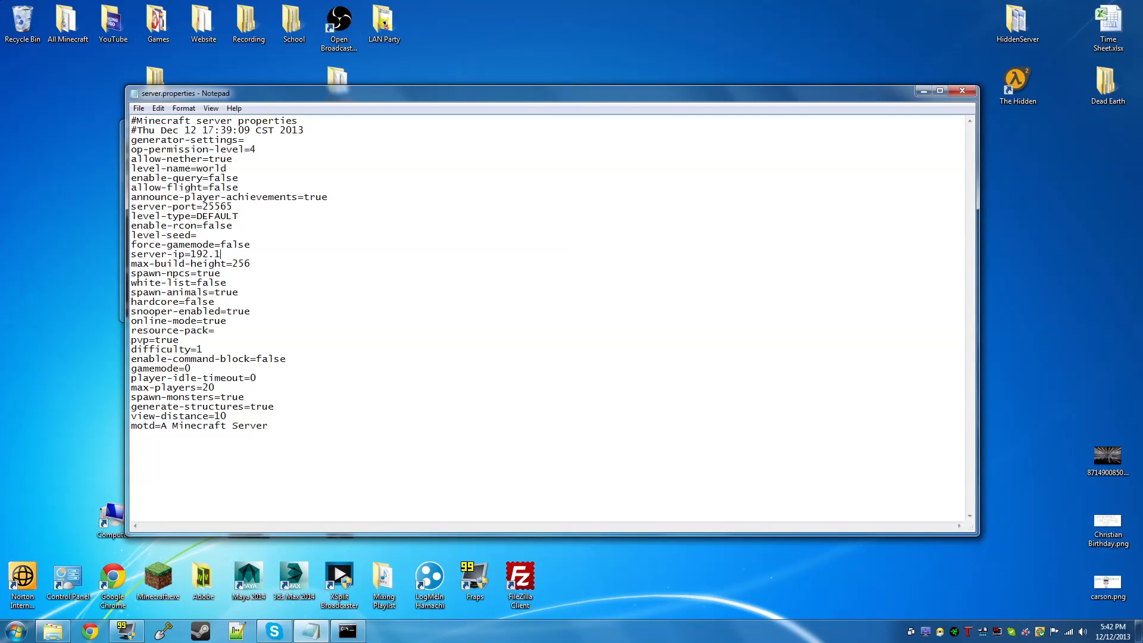
pyautogui.write('68.1.102')
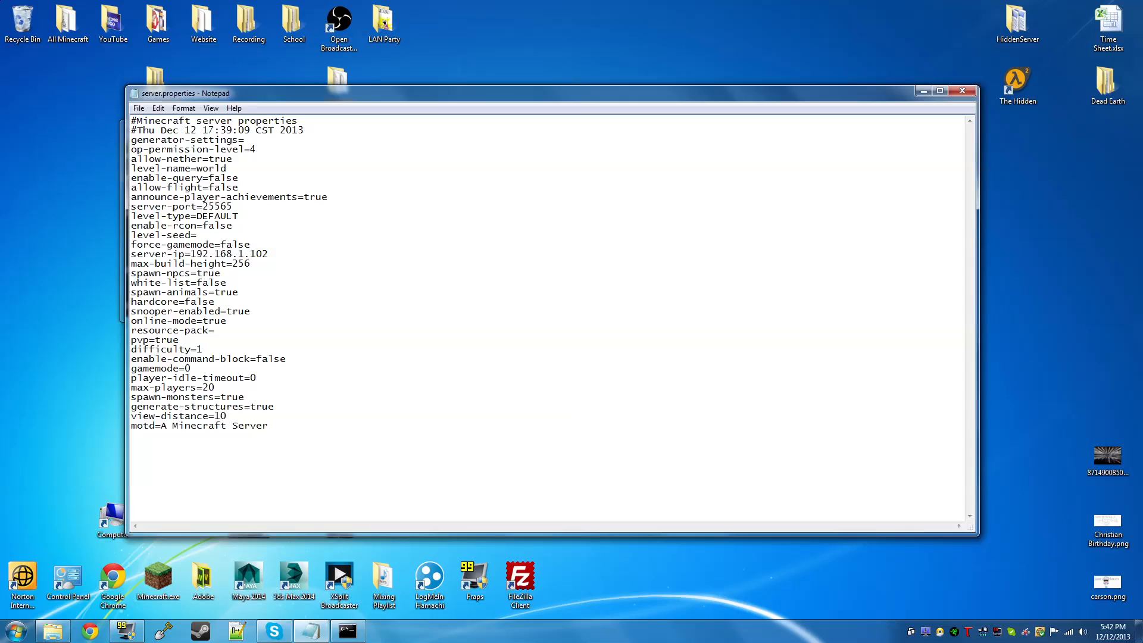
pyautogui.click(268, 253)
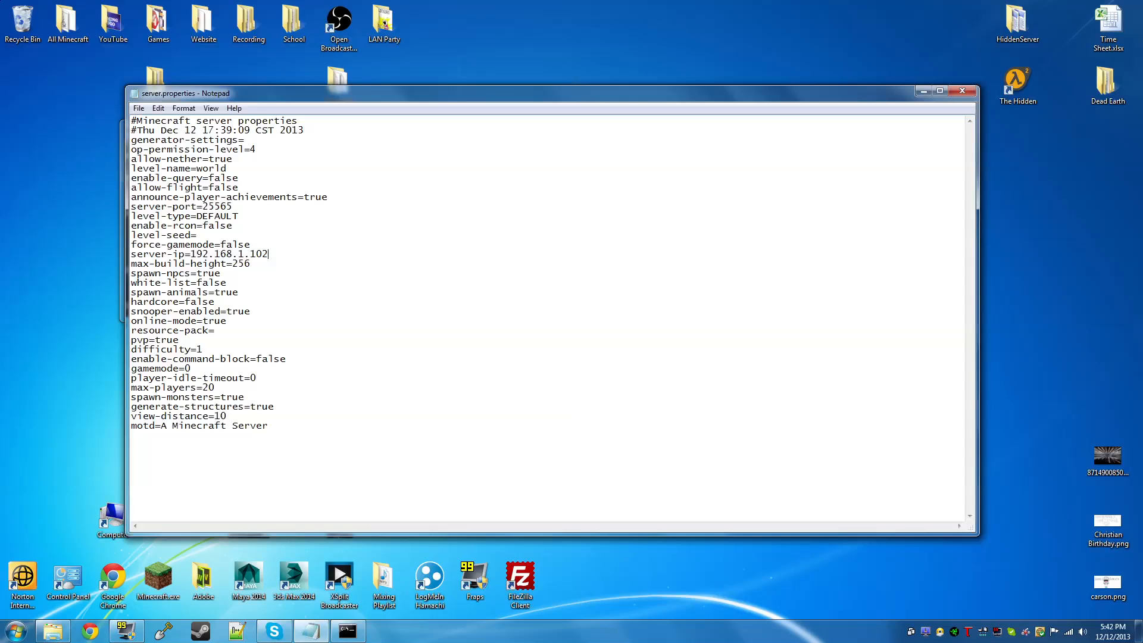
# - Replace the level-name value world with banana in server.properties
pyautogui.doubleClick(214, 169)
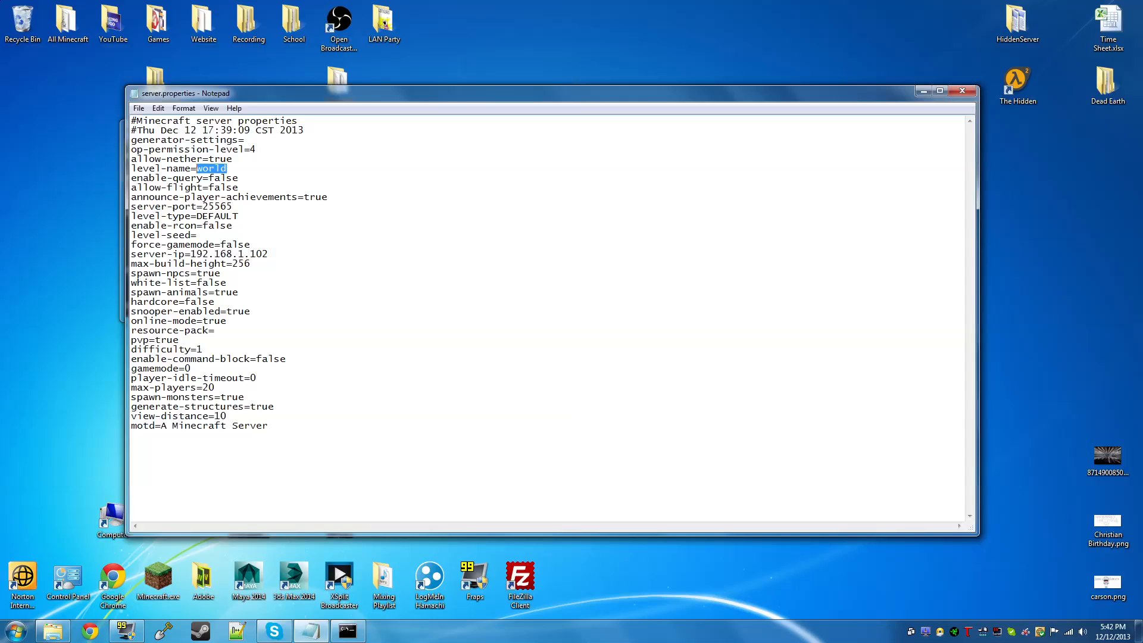
pyautogui.write('bana')
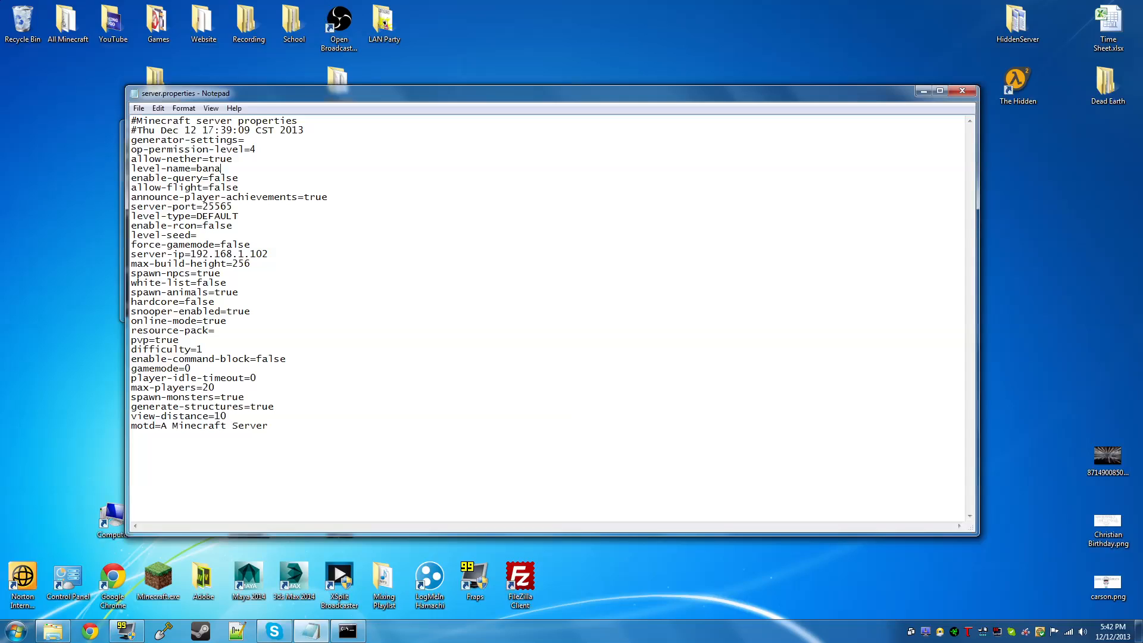
pyautogui.write('na')
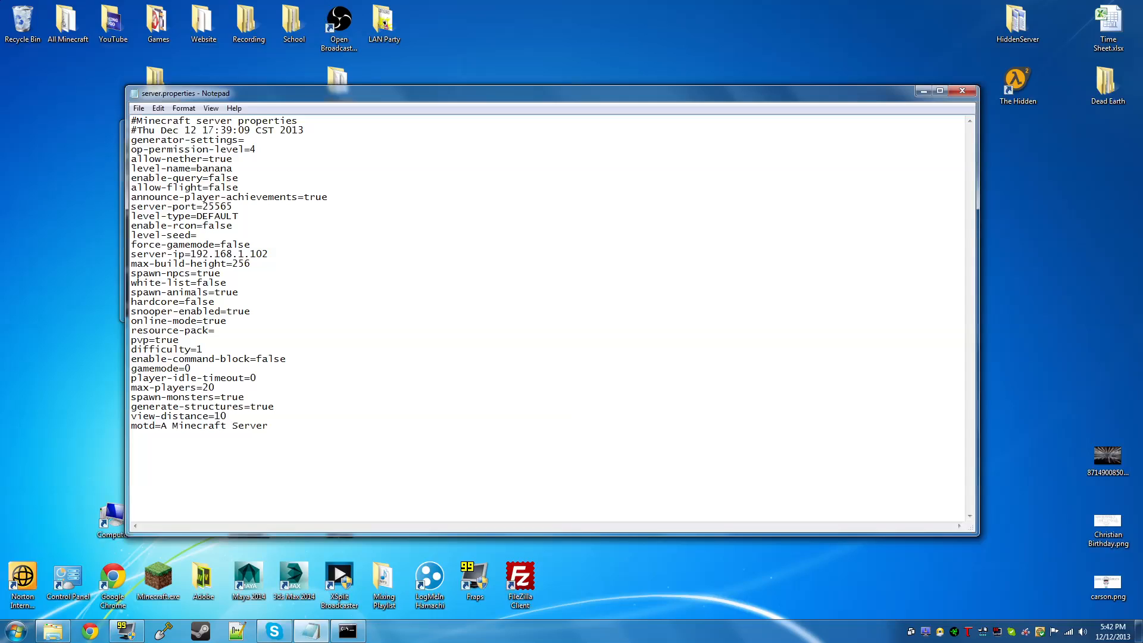
pyautogui.doubleClick(218, 168)
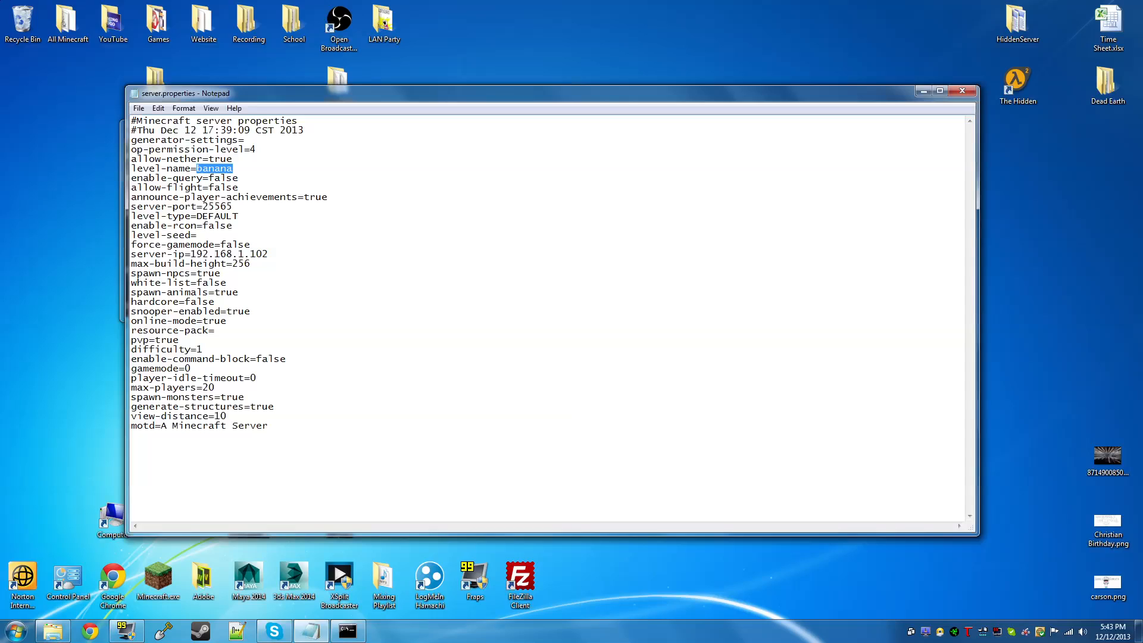
# - Set white-list to true in server.properties
pyautogui.doubleClick(221, 282)
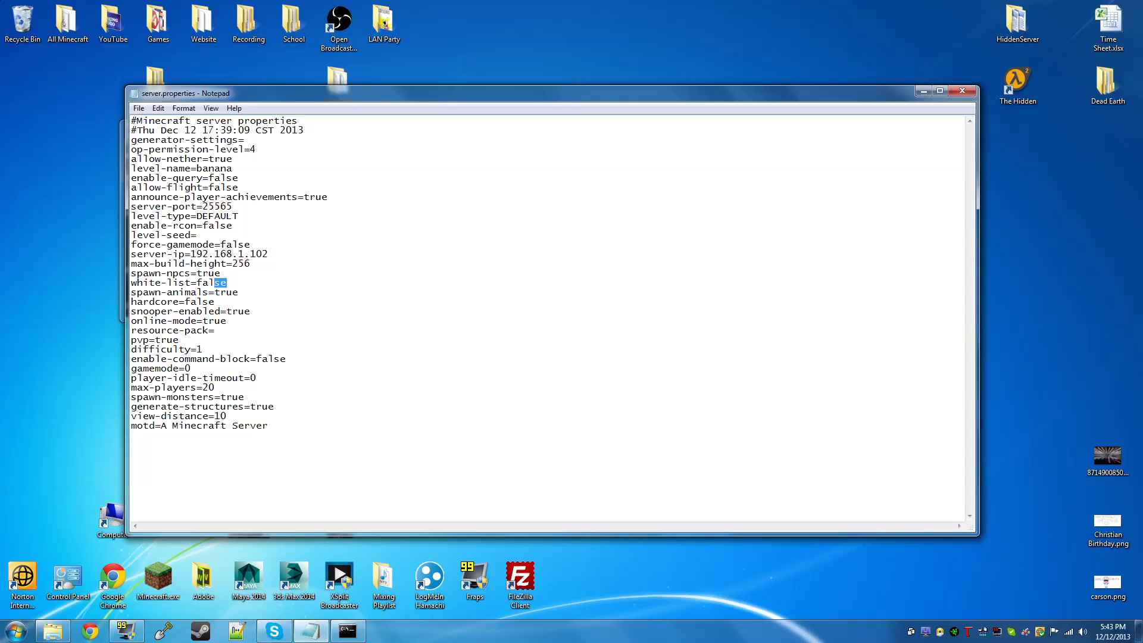
pyautogui.write('true')
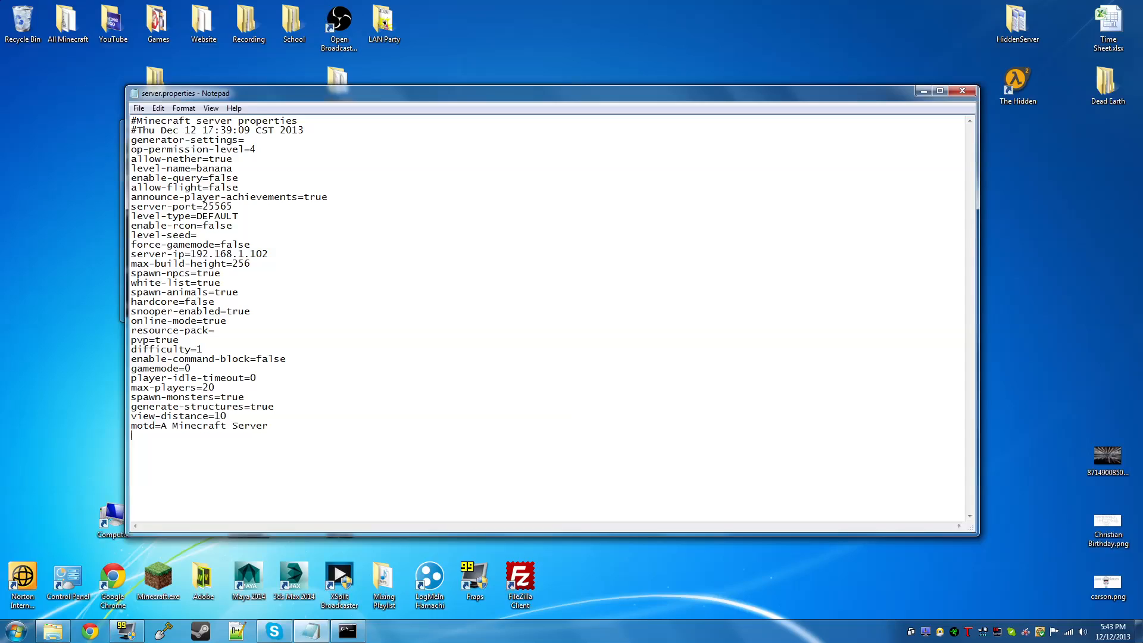
# - Change the motd to MinecraftToGo's Tutorial! and close the properties file
pyautogui.moveTo(159, 426); pyautogui.dragTo(268, 426)
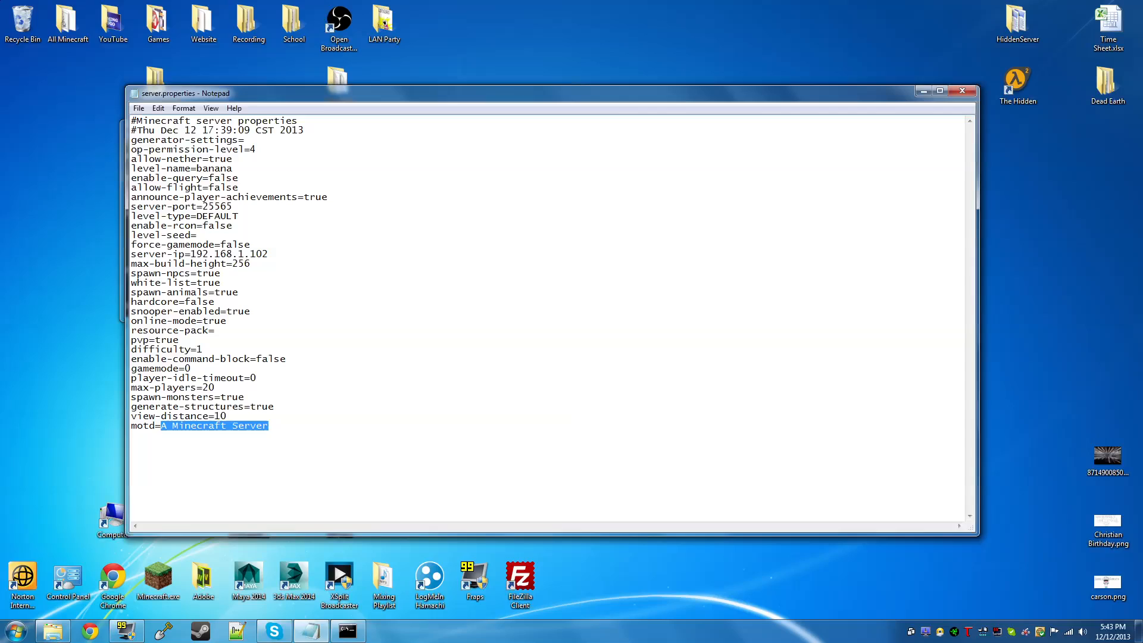
pyautogui.write('MinecraftTo')
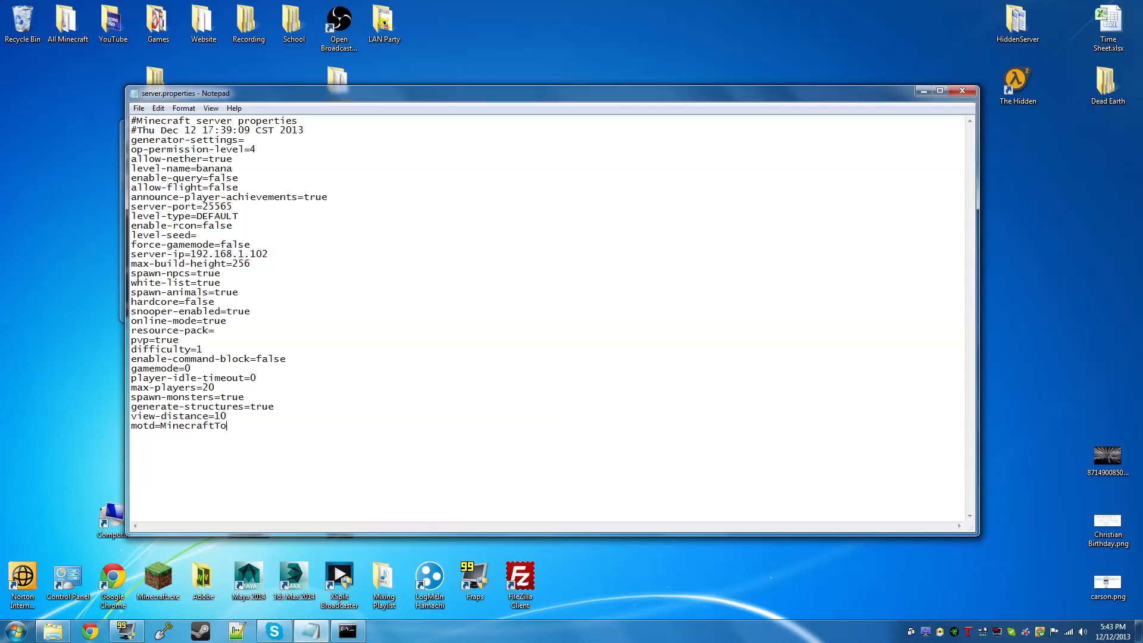
pyautogui.write("Go's TUt")
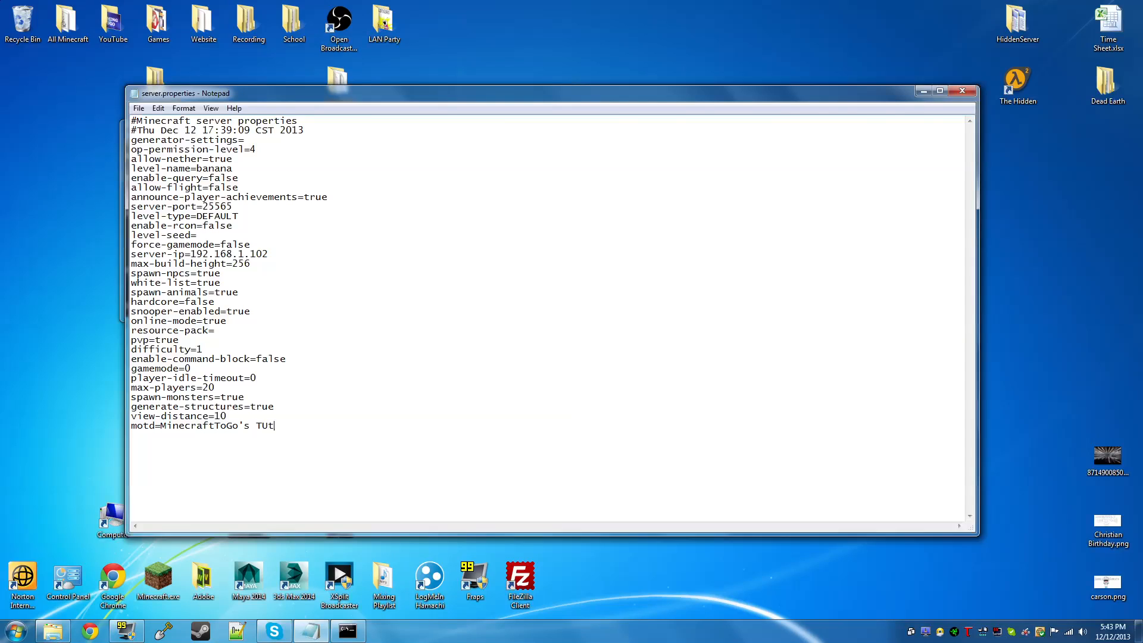
pyautogui.write('orial! C:C:C:C:C:C:C:C:')
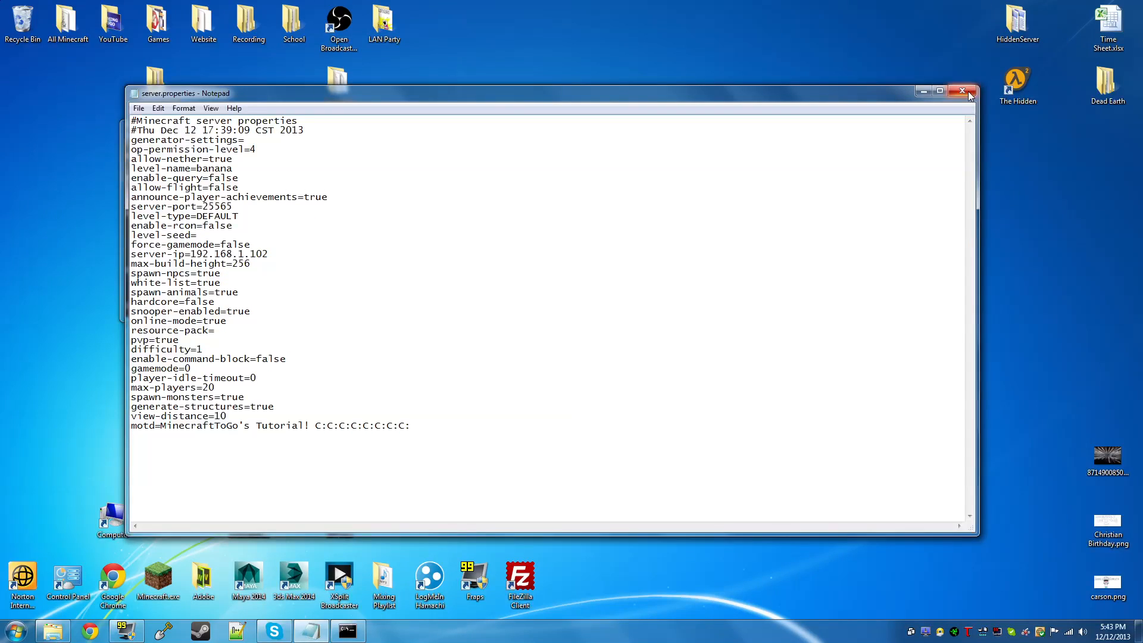
pyautogui.click(962, 91)
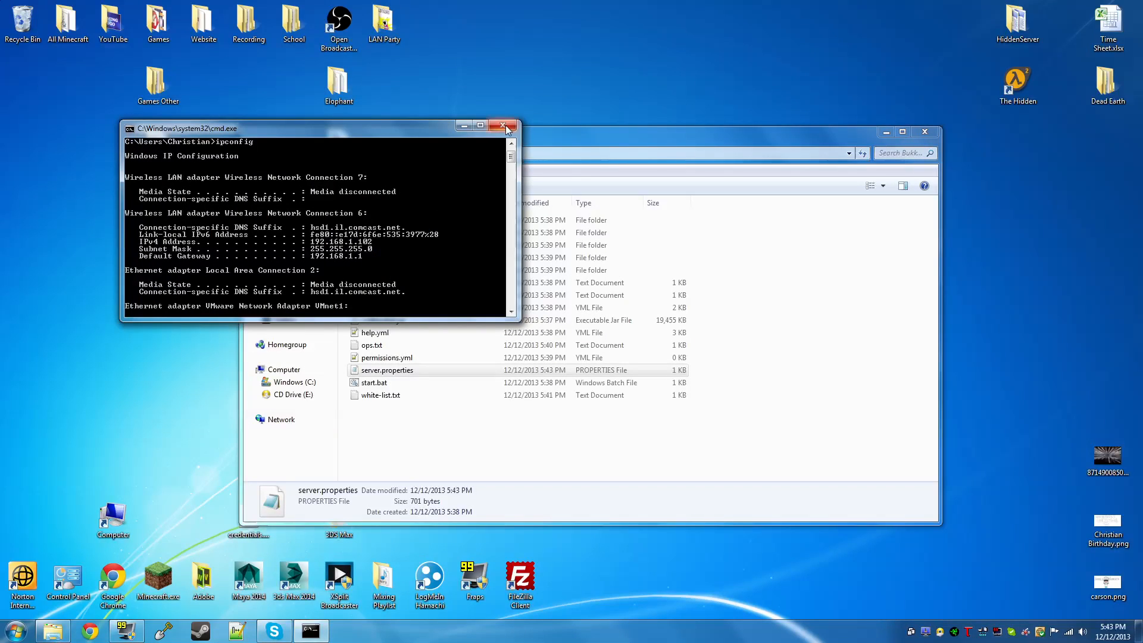
# - Close the ipconfig console and launch start.bat to generate the banana world folders
pyautogui.click(501, 125)
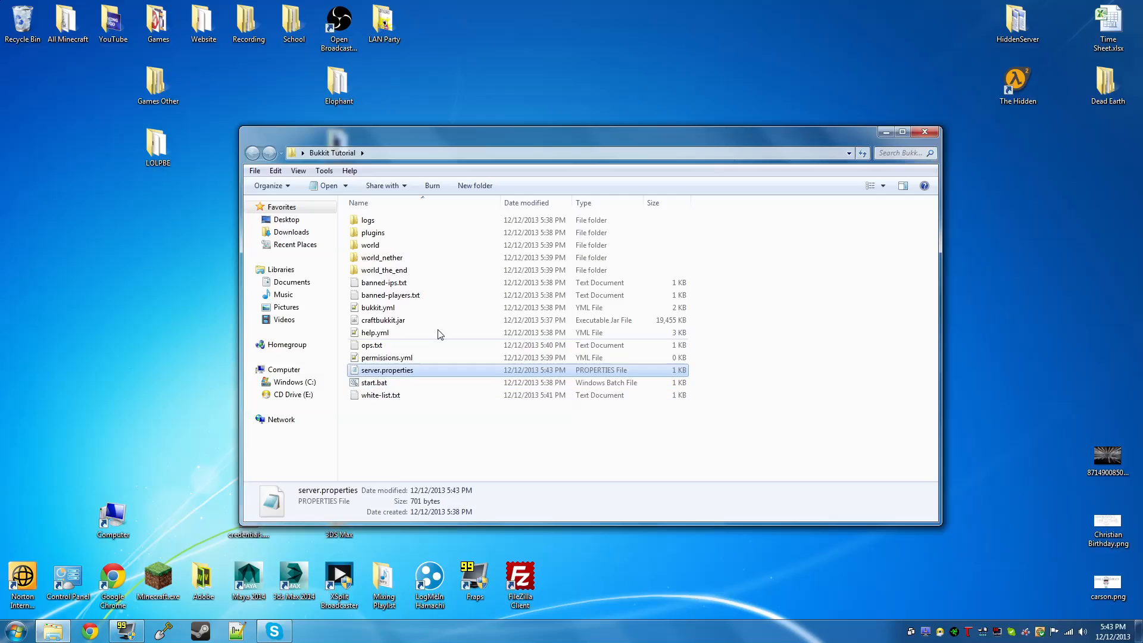
pyautogui.doubleClick(374, 382)
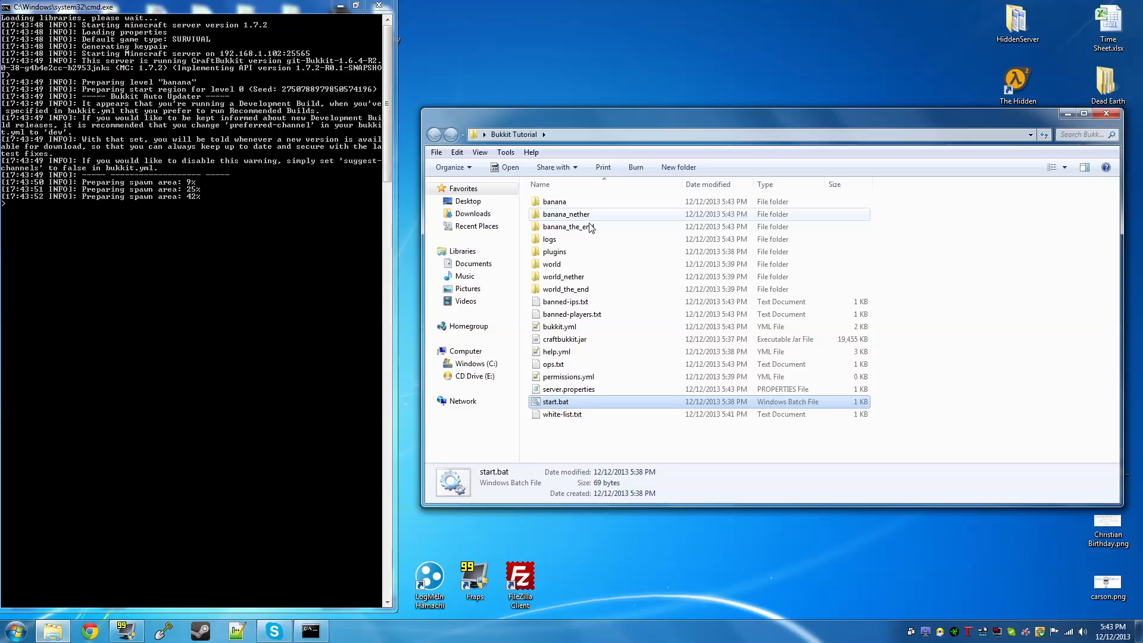
pyautogui.moveTo(601, 233)
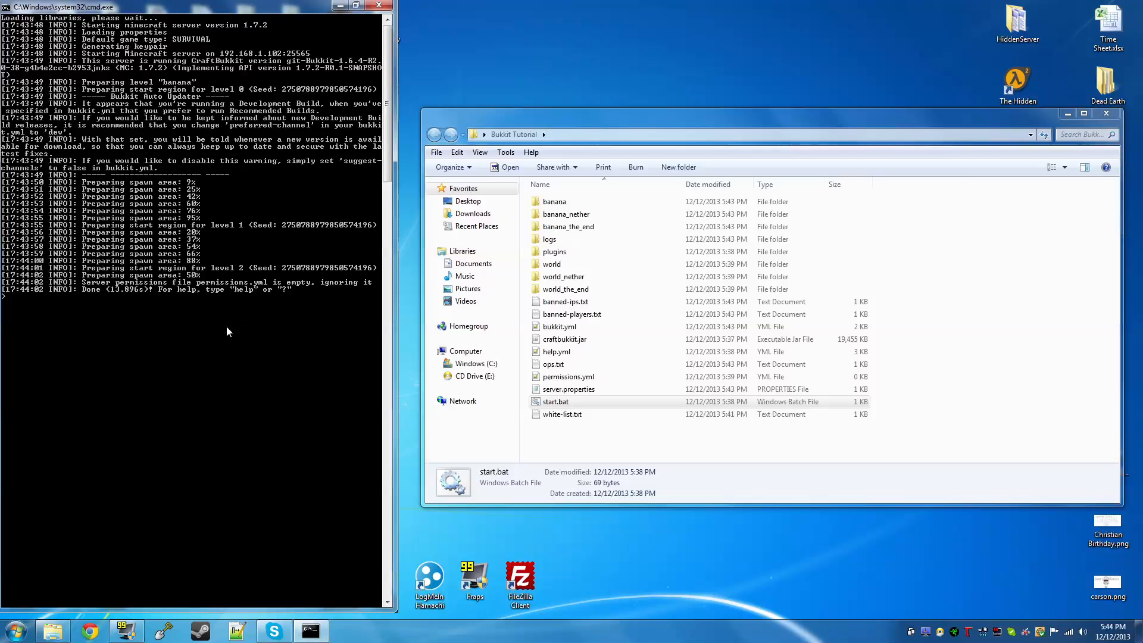
# - List the server console's help commands, then ban player Notch
pyautogui.write('help')
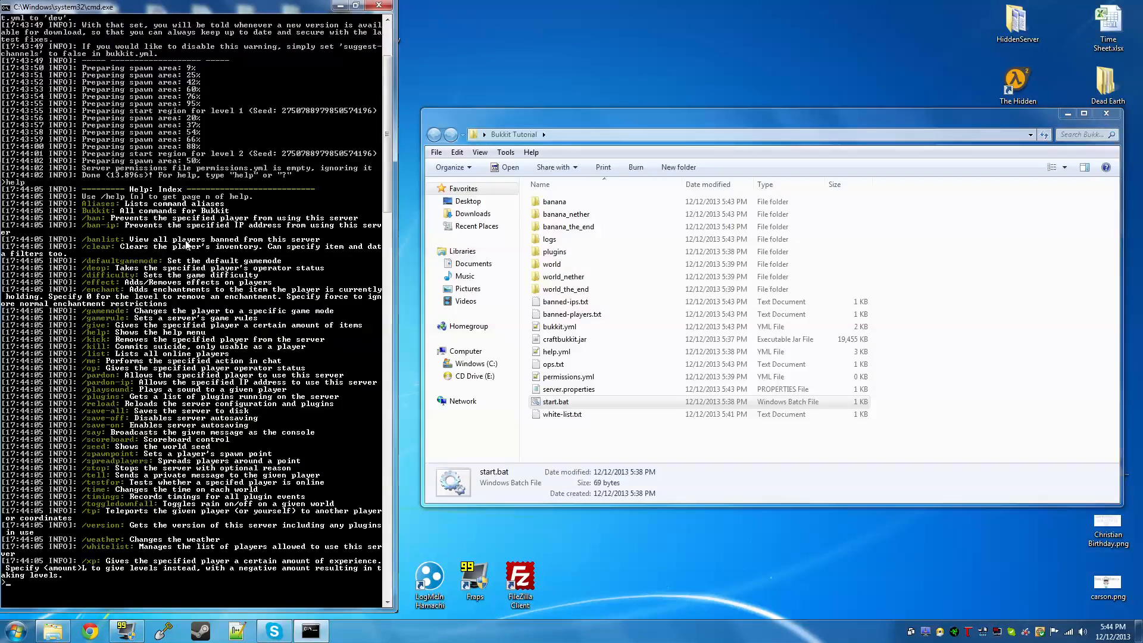
pyautogui.write('ban Notch')
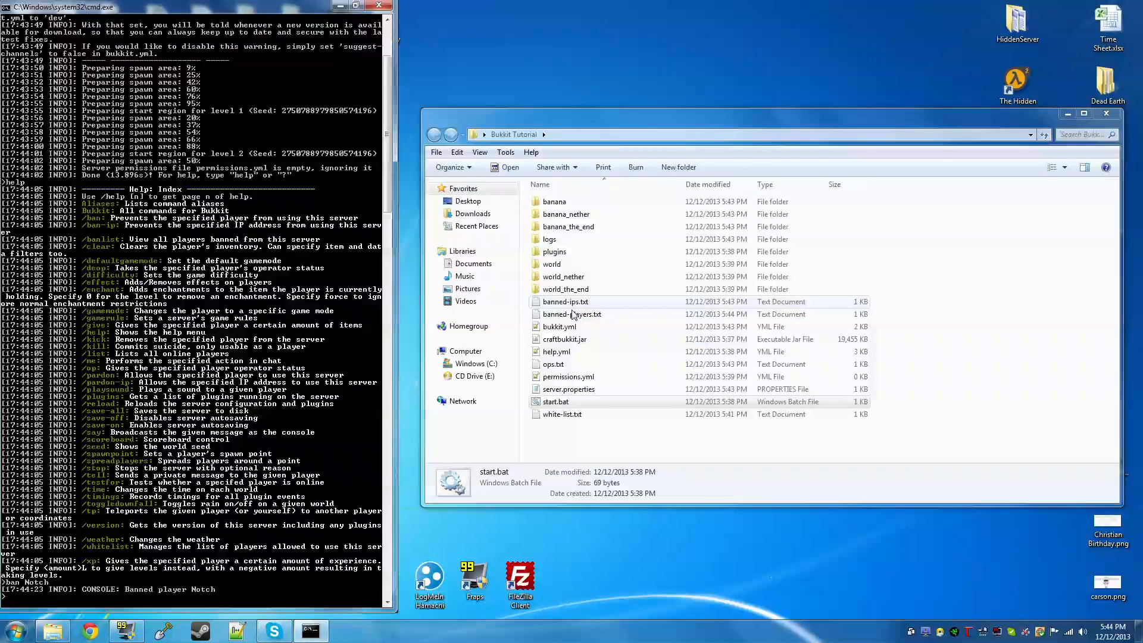
# - View banned-players.txt to confirm Notch is listed as banned
pyautogui.doubleClick(571, 315)
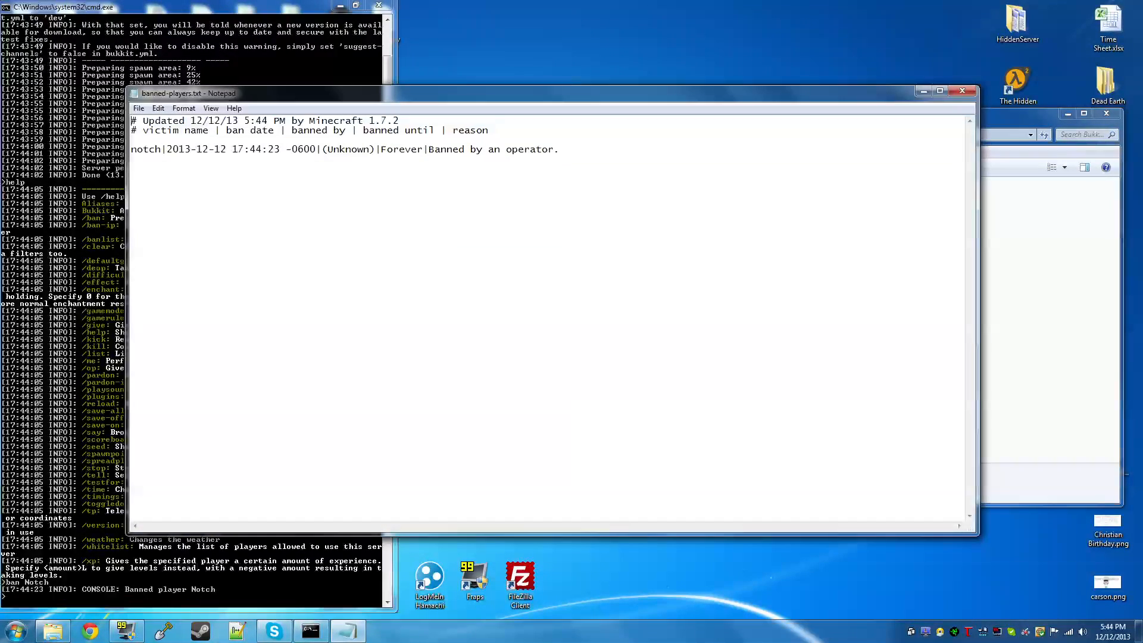
pyautogui.moveTo(269, 149); pyautogui.dragTo(558, 149)
pyautogui.write('pardon Notch')
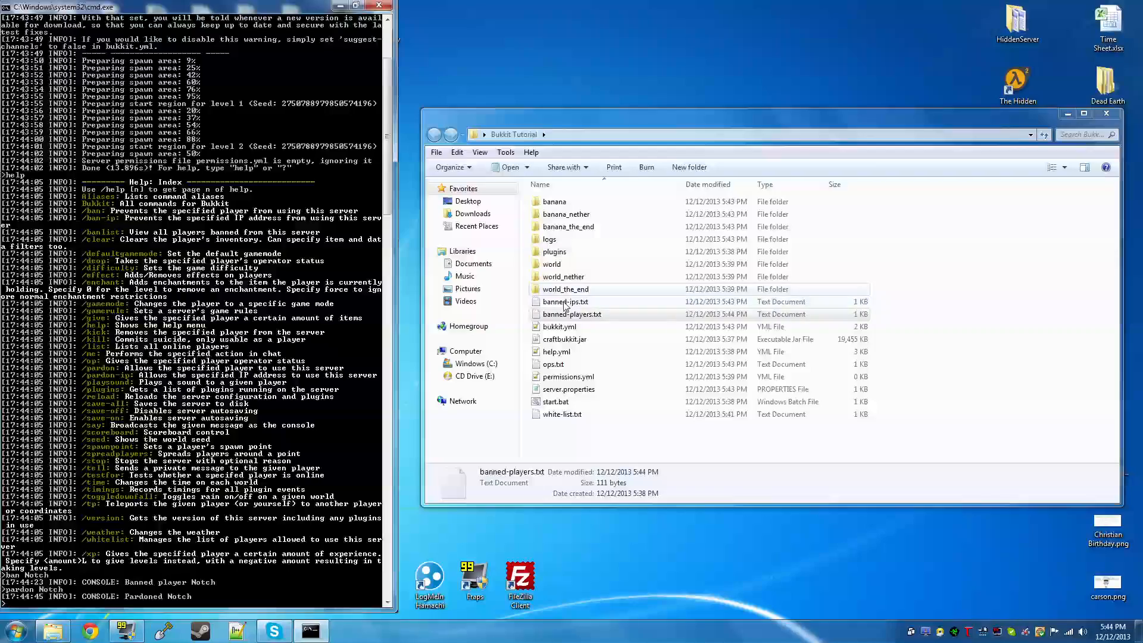
# - After pardoning Notch, confirm banned-players.txt is empty and close it
pyautogui.doubleClick(571, 314)
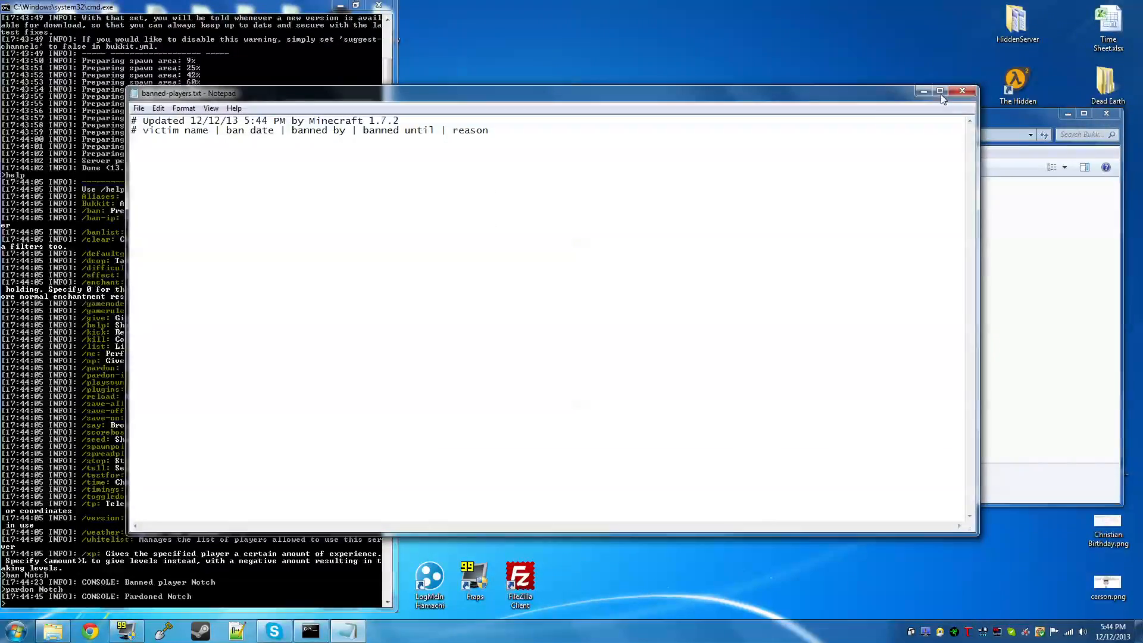
pyautogui.click(962, 91)
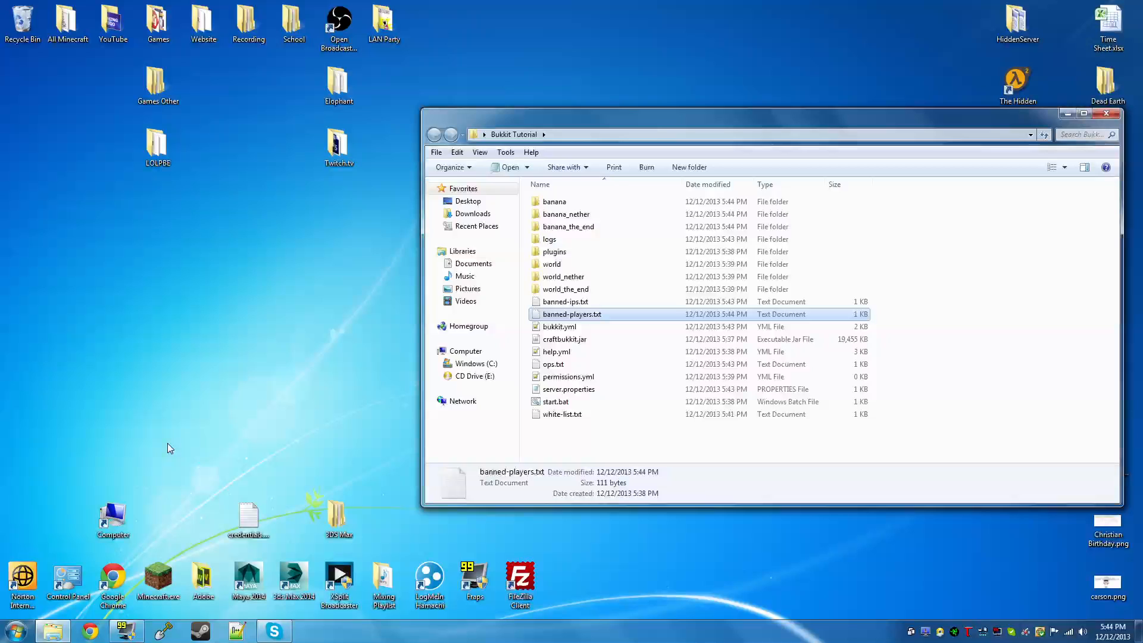
pyautogui.moveTo(201, 440)
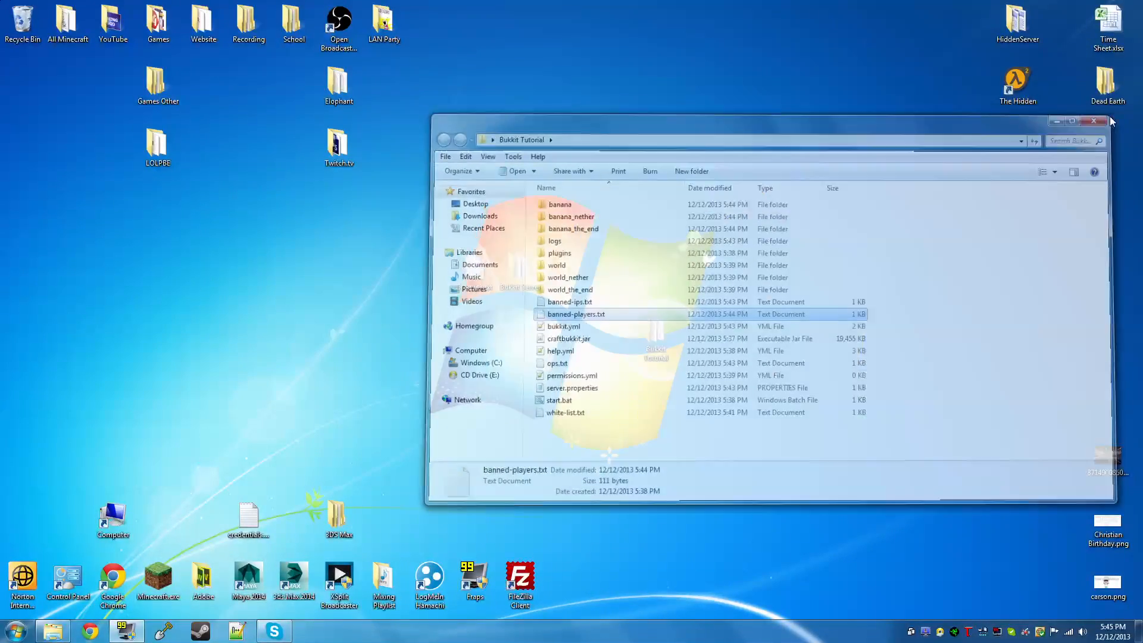
# - Close the Bukkit Tutorial folder window, leaving the desktop visible
pyautogui.click(1091, 121)
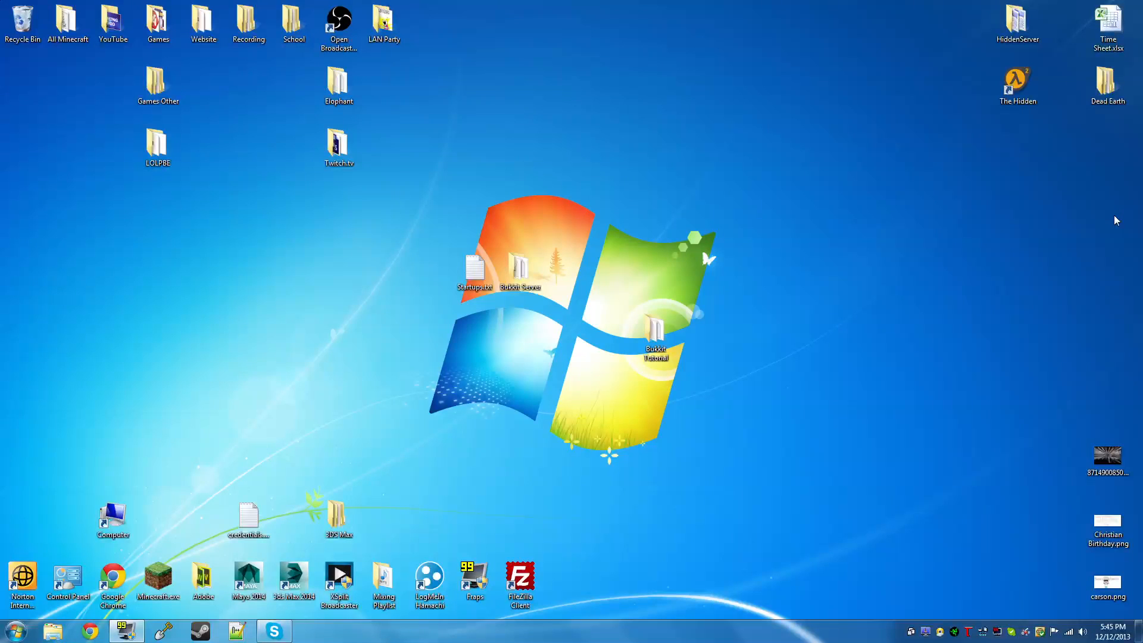
pyautogui.moveTo(869, 290)
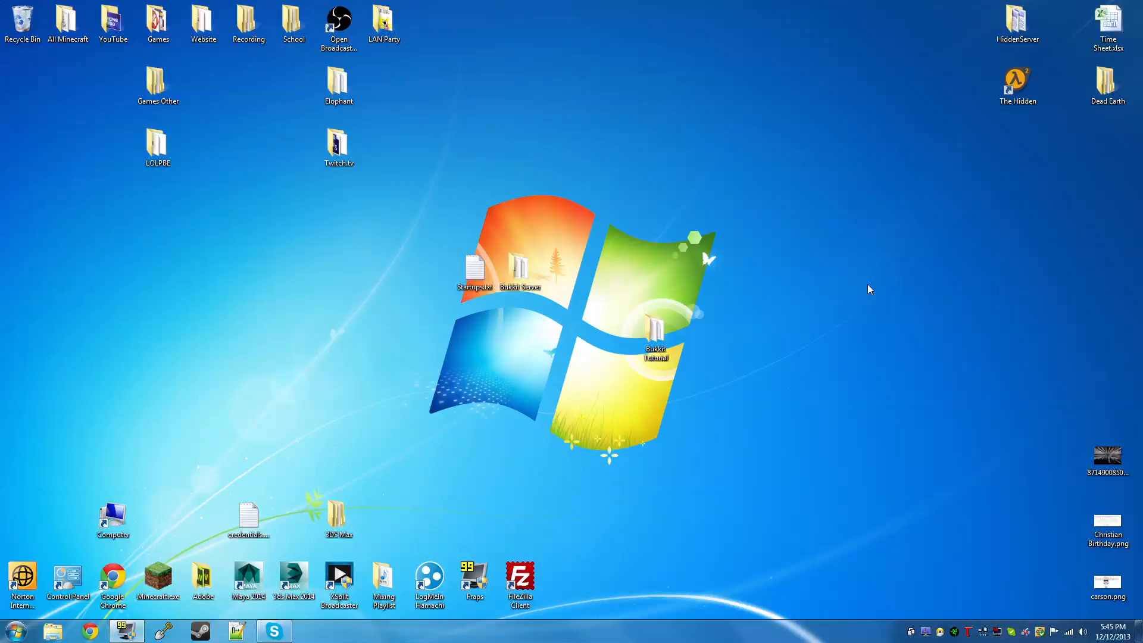